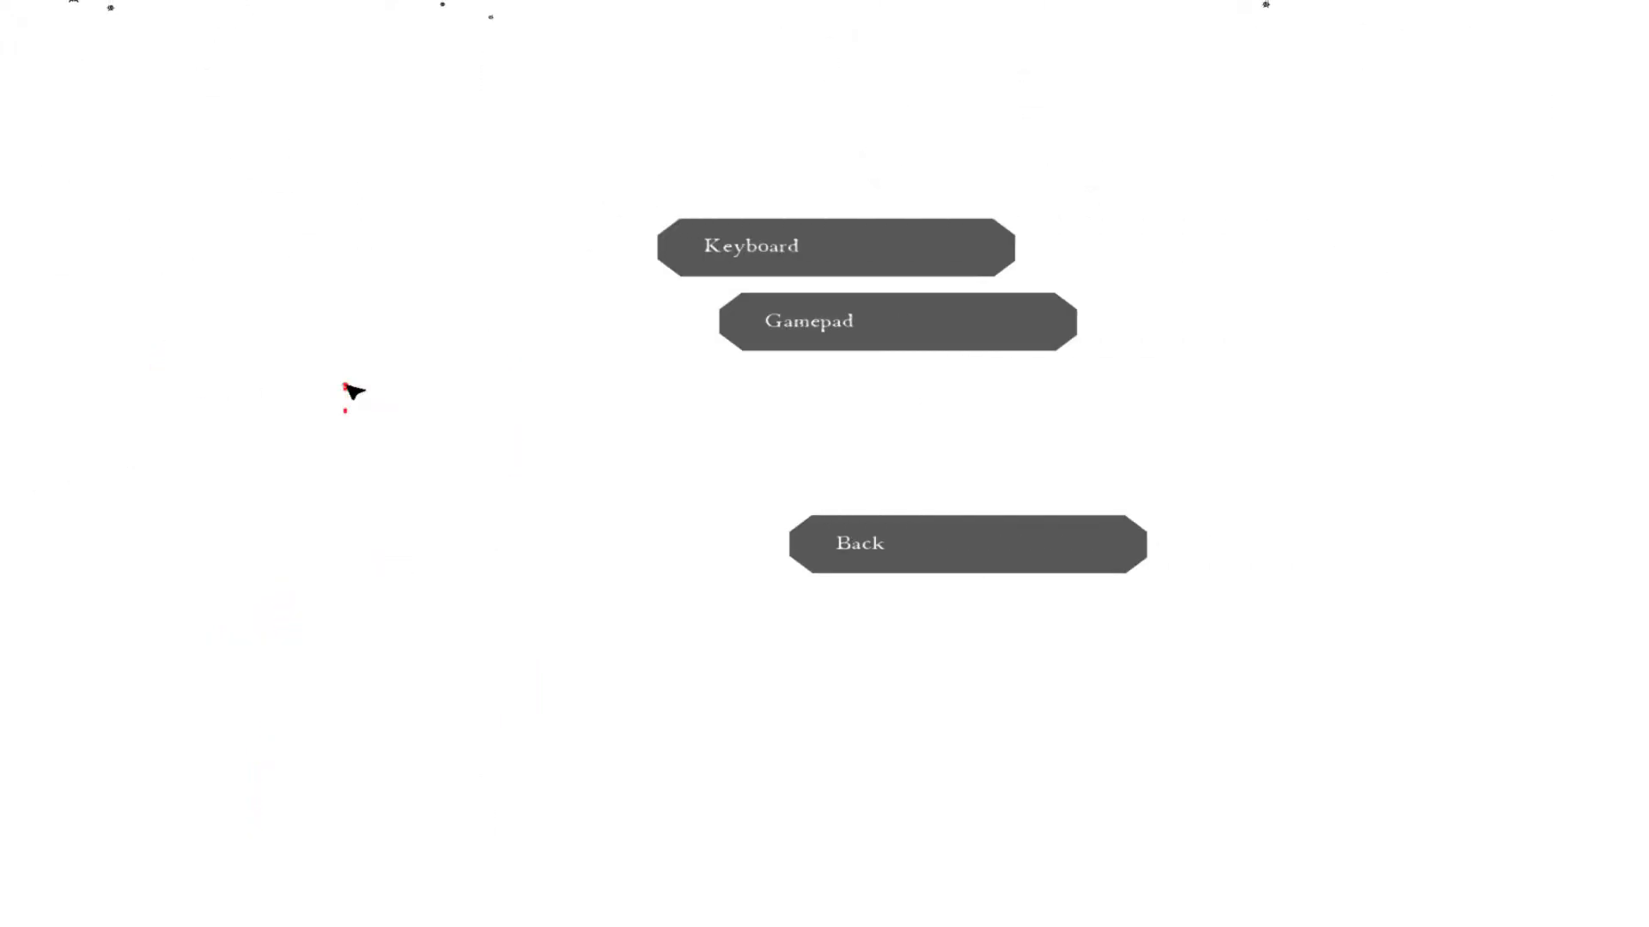
- View the Keyboard control map under Controls, then go Back to Options
click(834, 244)
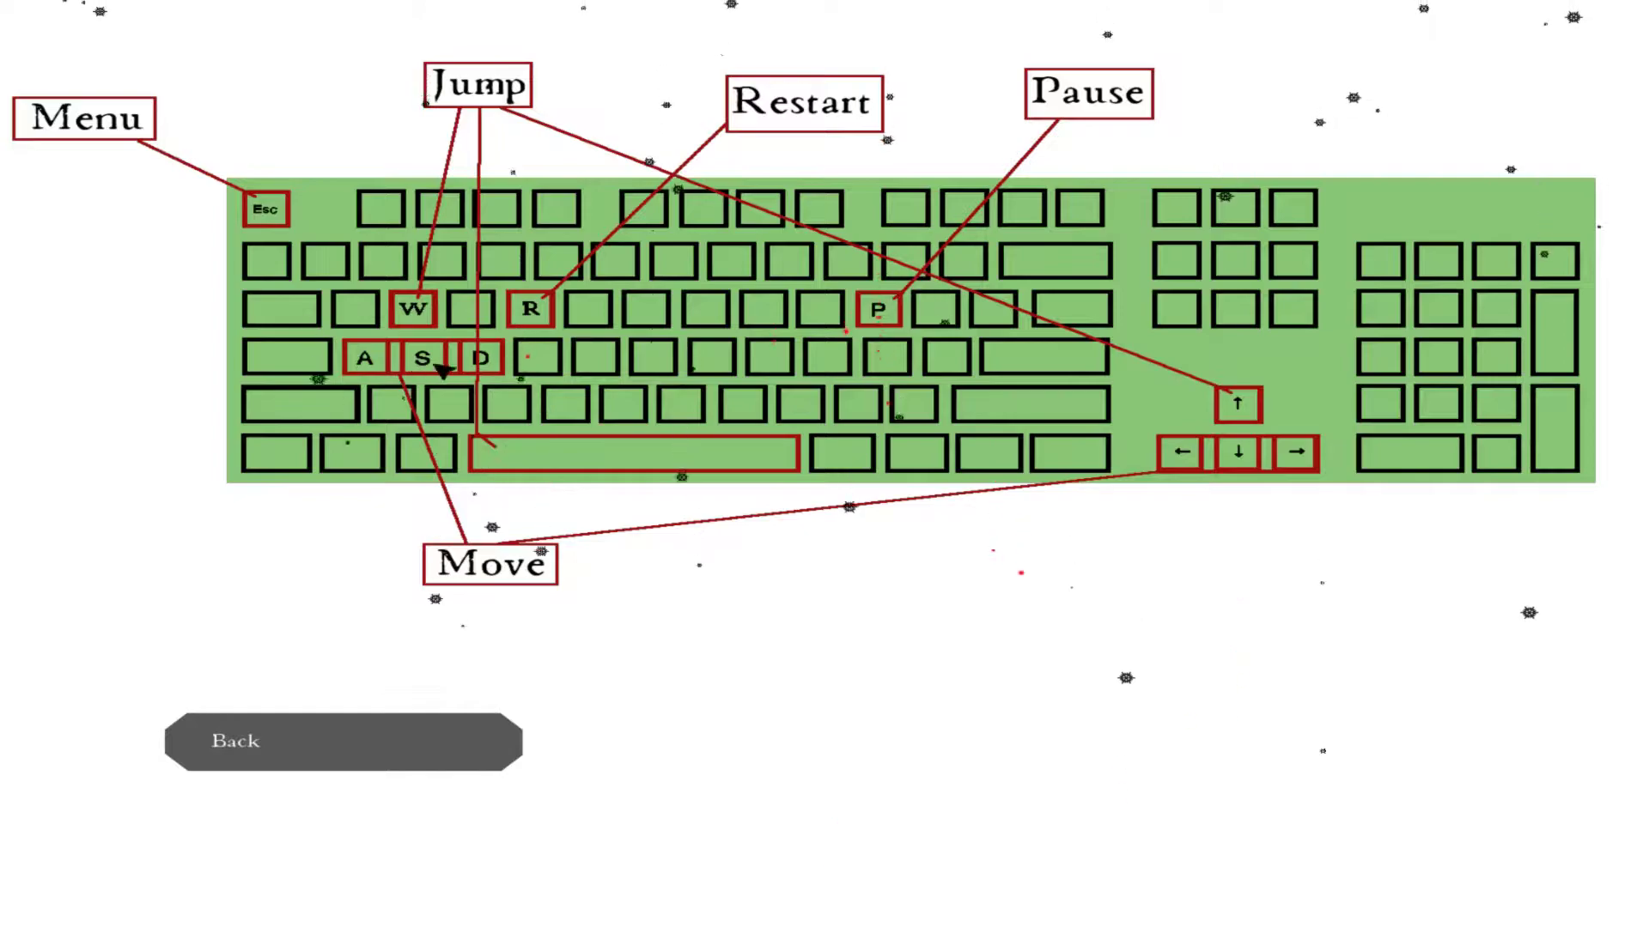
click(340, 740)
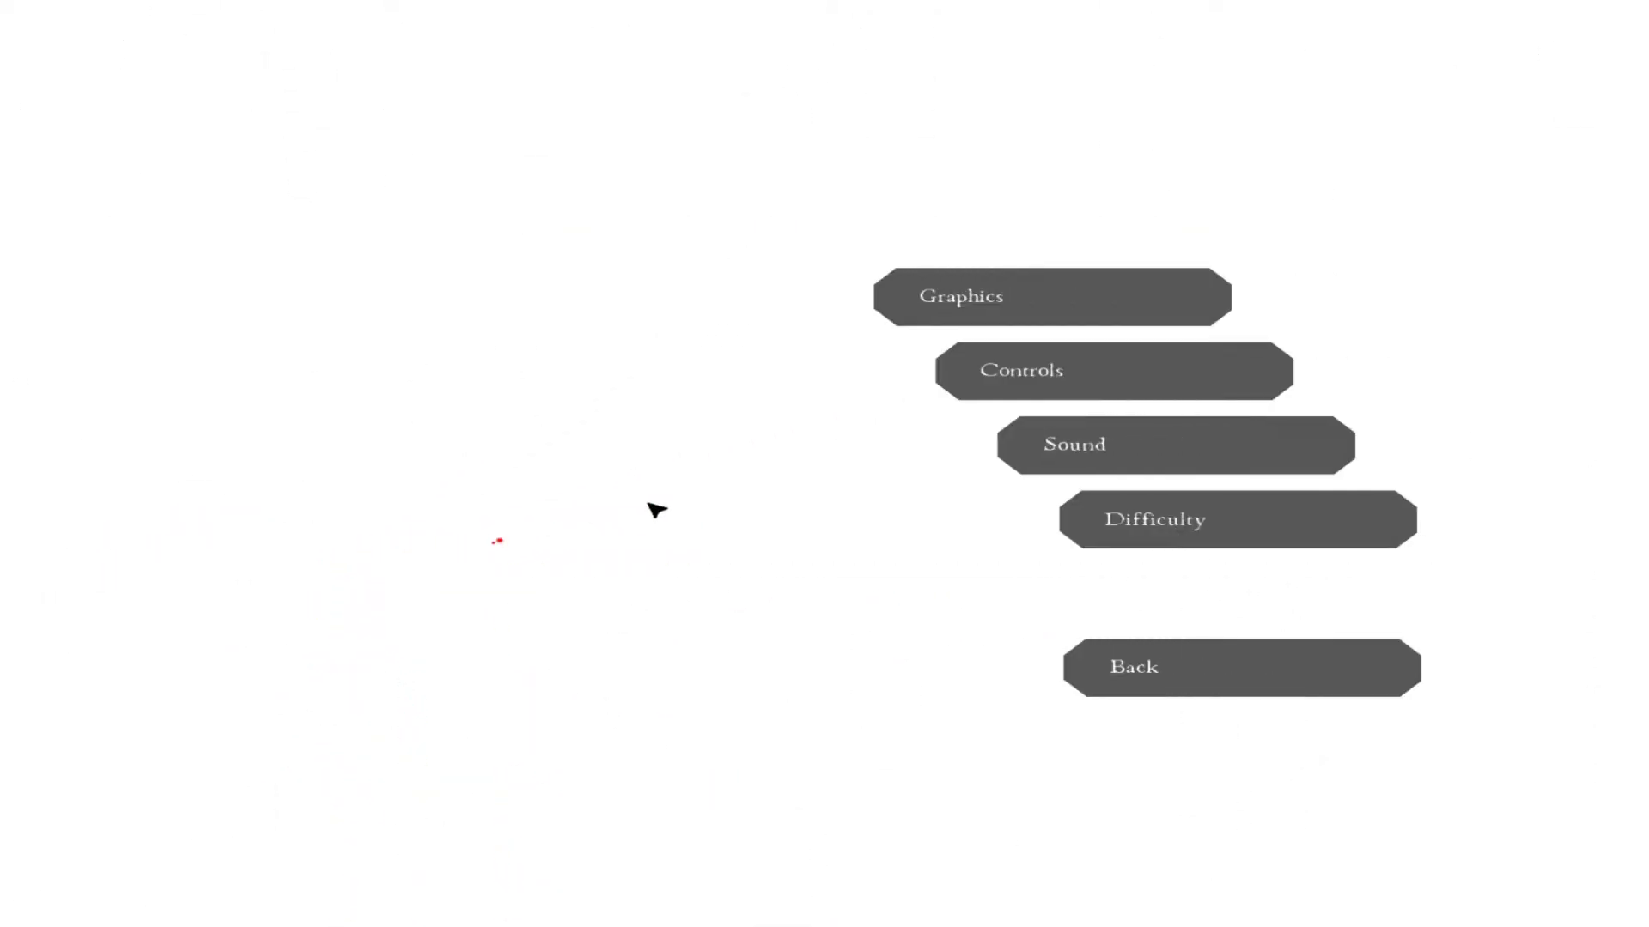
- Leave Options via Back to reach the main menu
click(1174, 444)
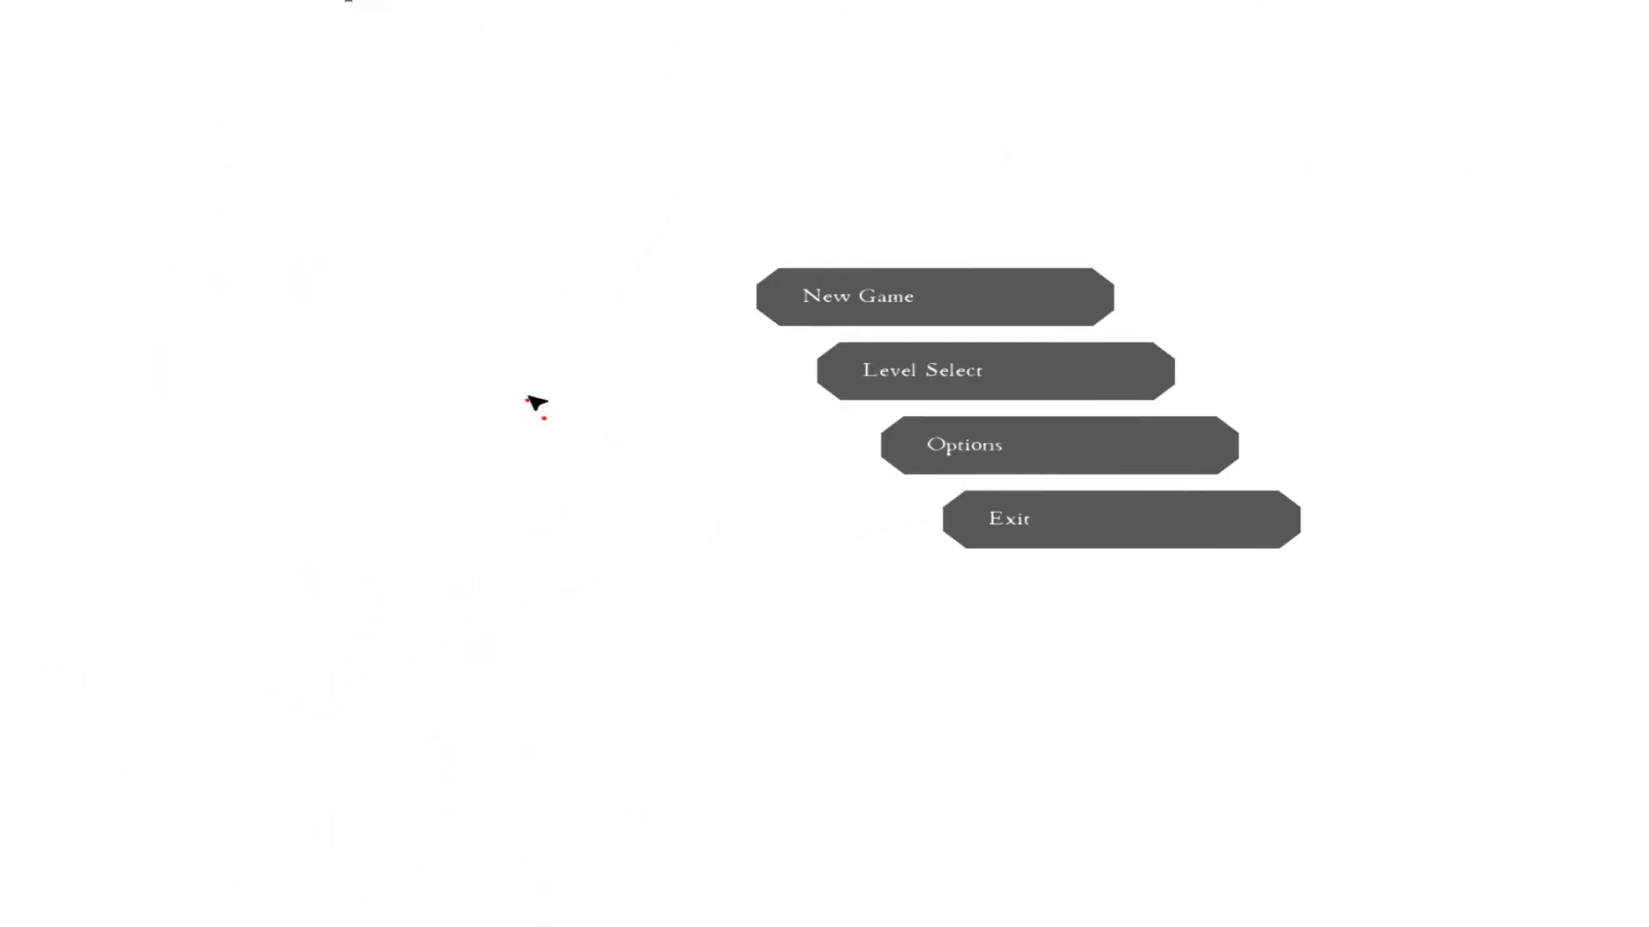
- Start a New Game and skip the welcome, intro, zones and instruction screens
click(932, 296)
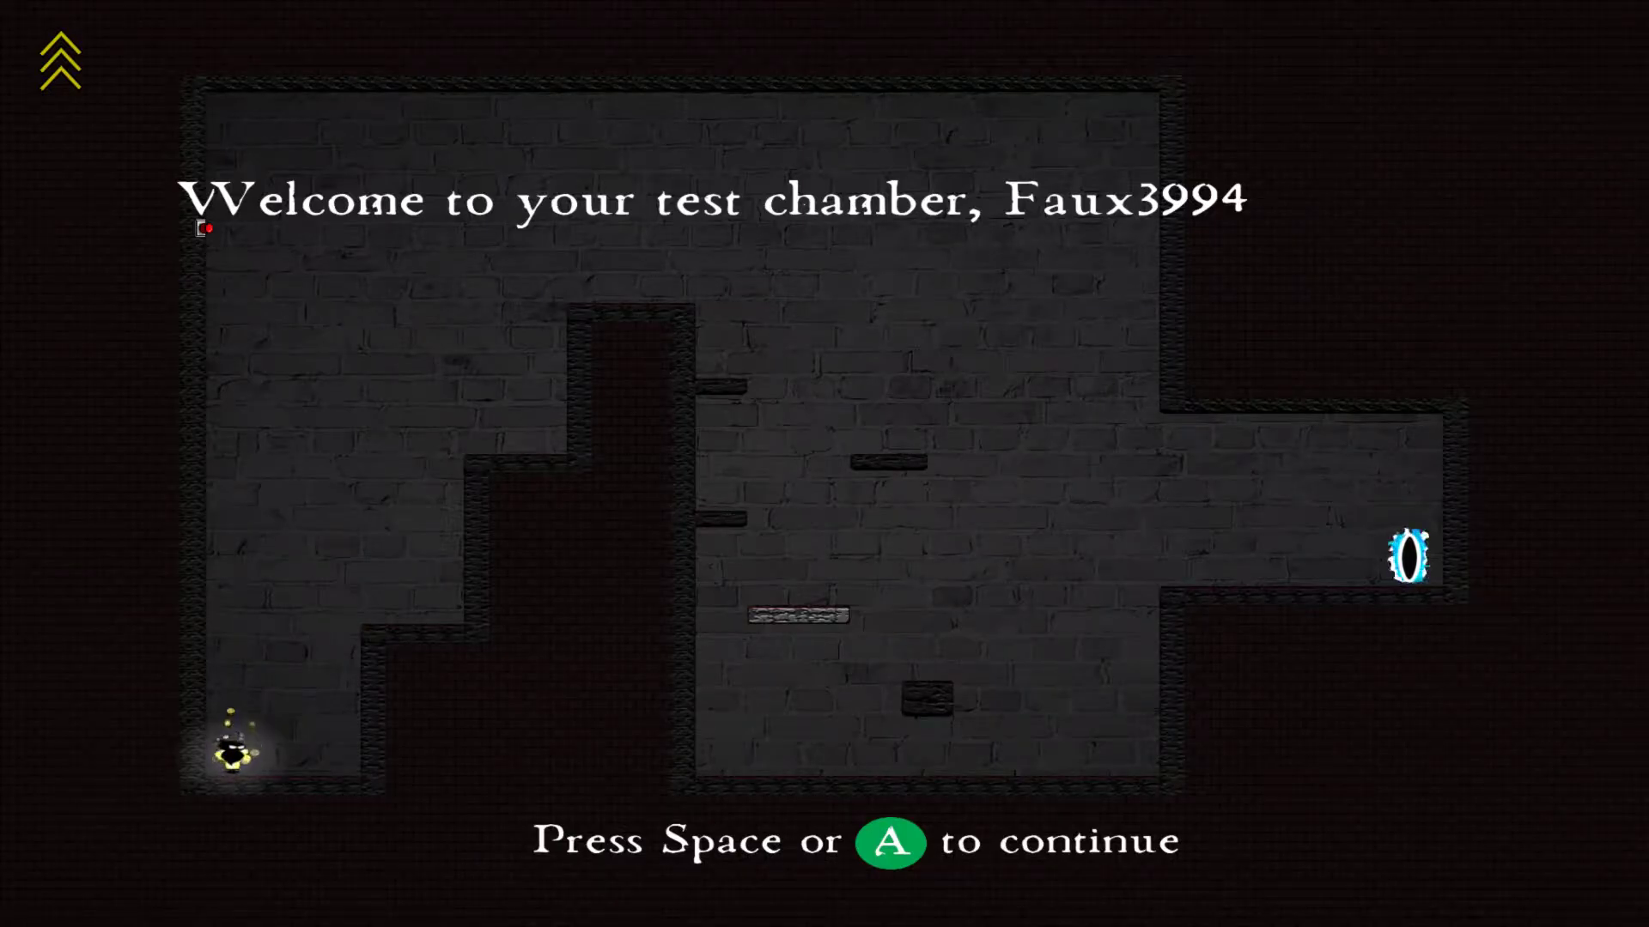
key(space)
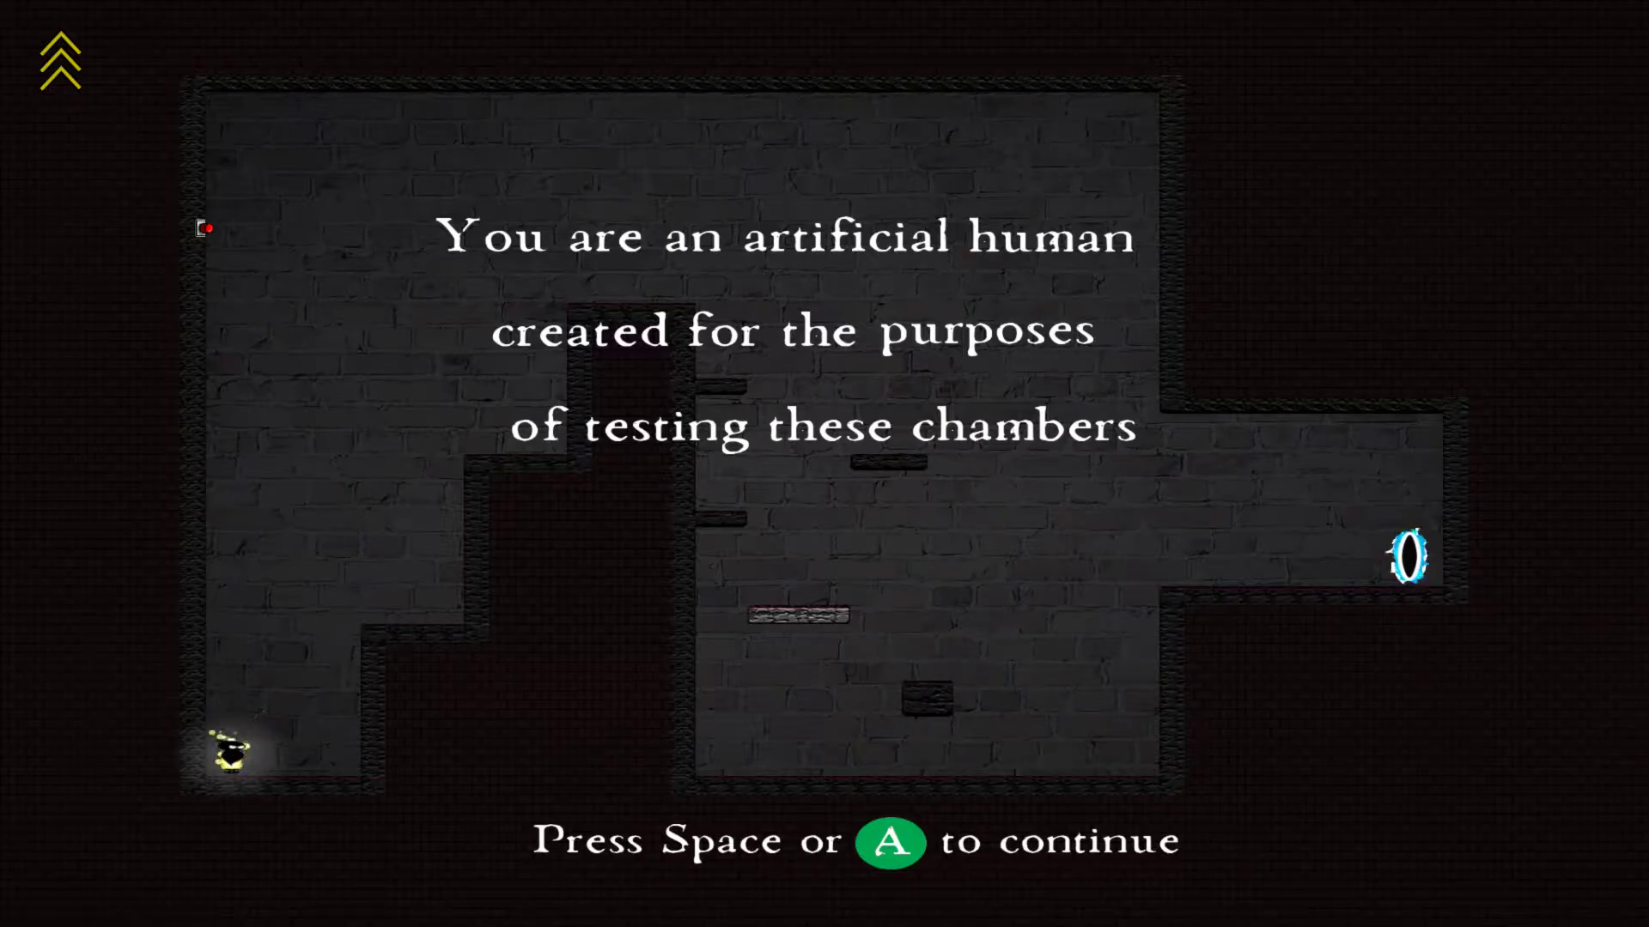
key(space)
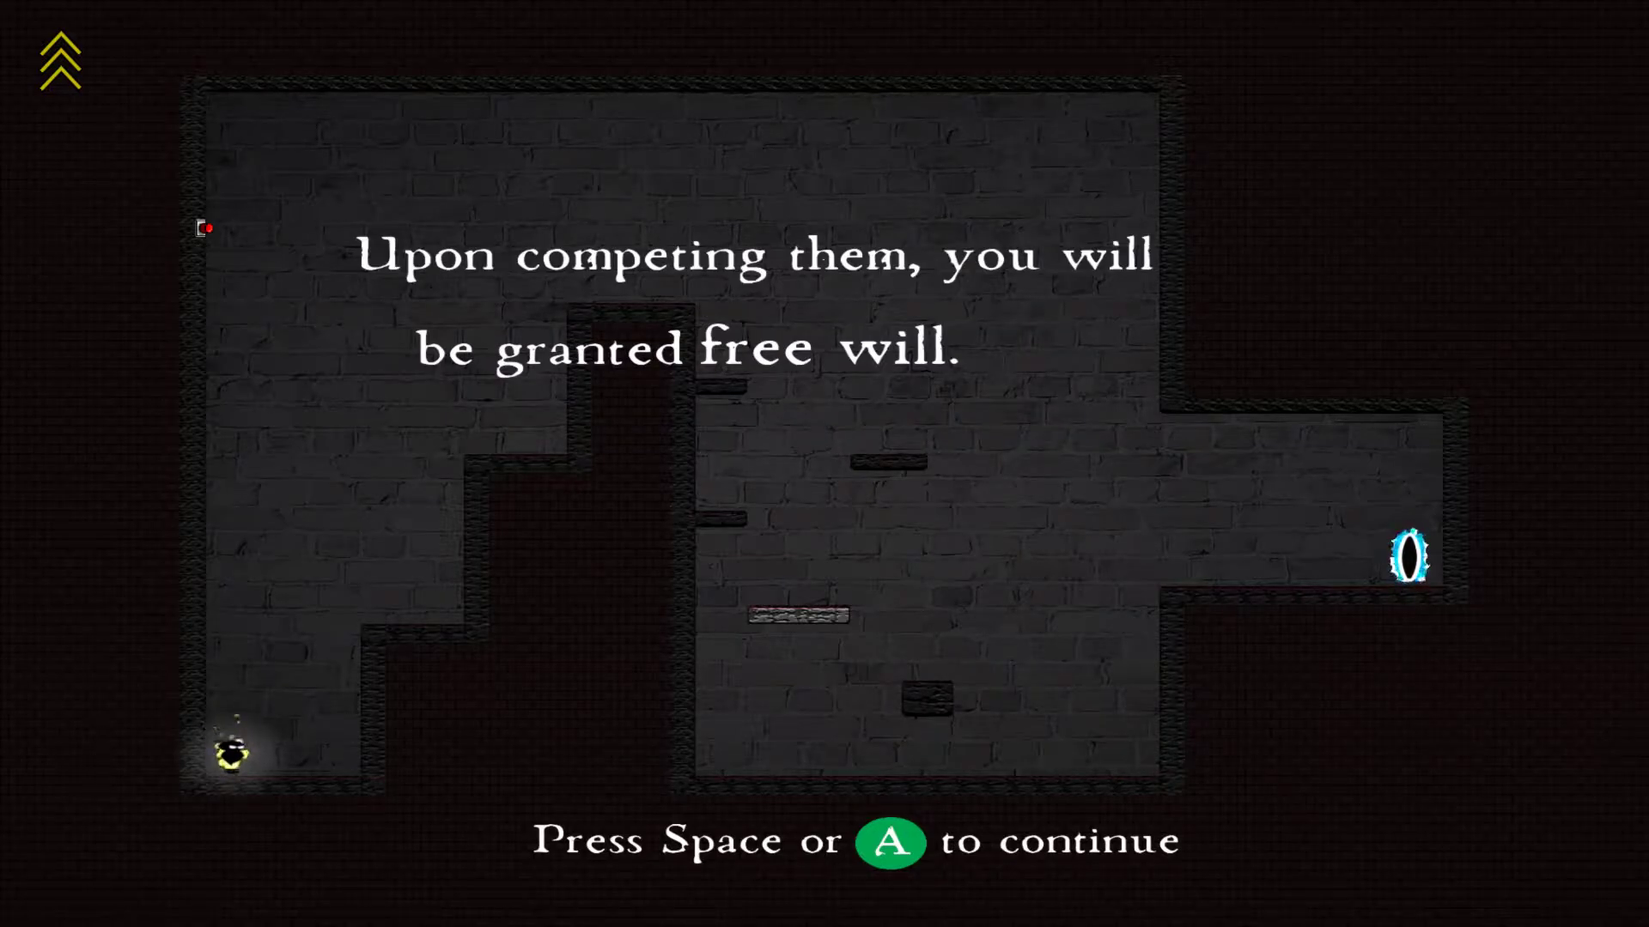
key(space)
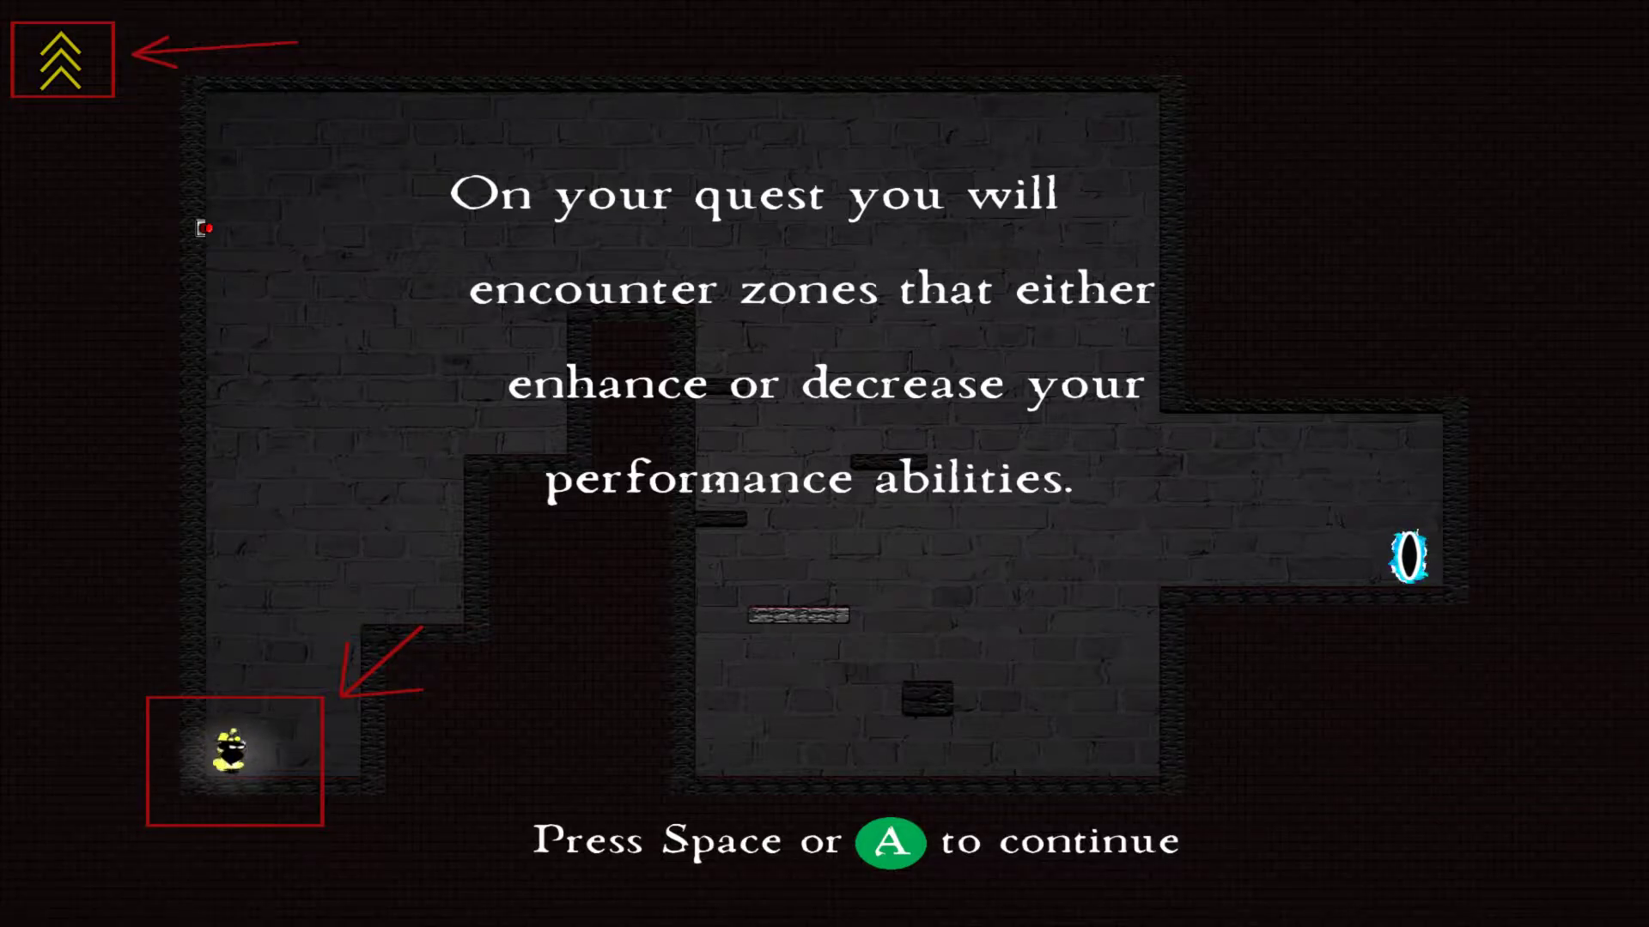
key(space)
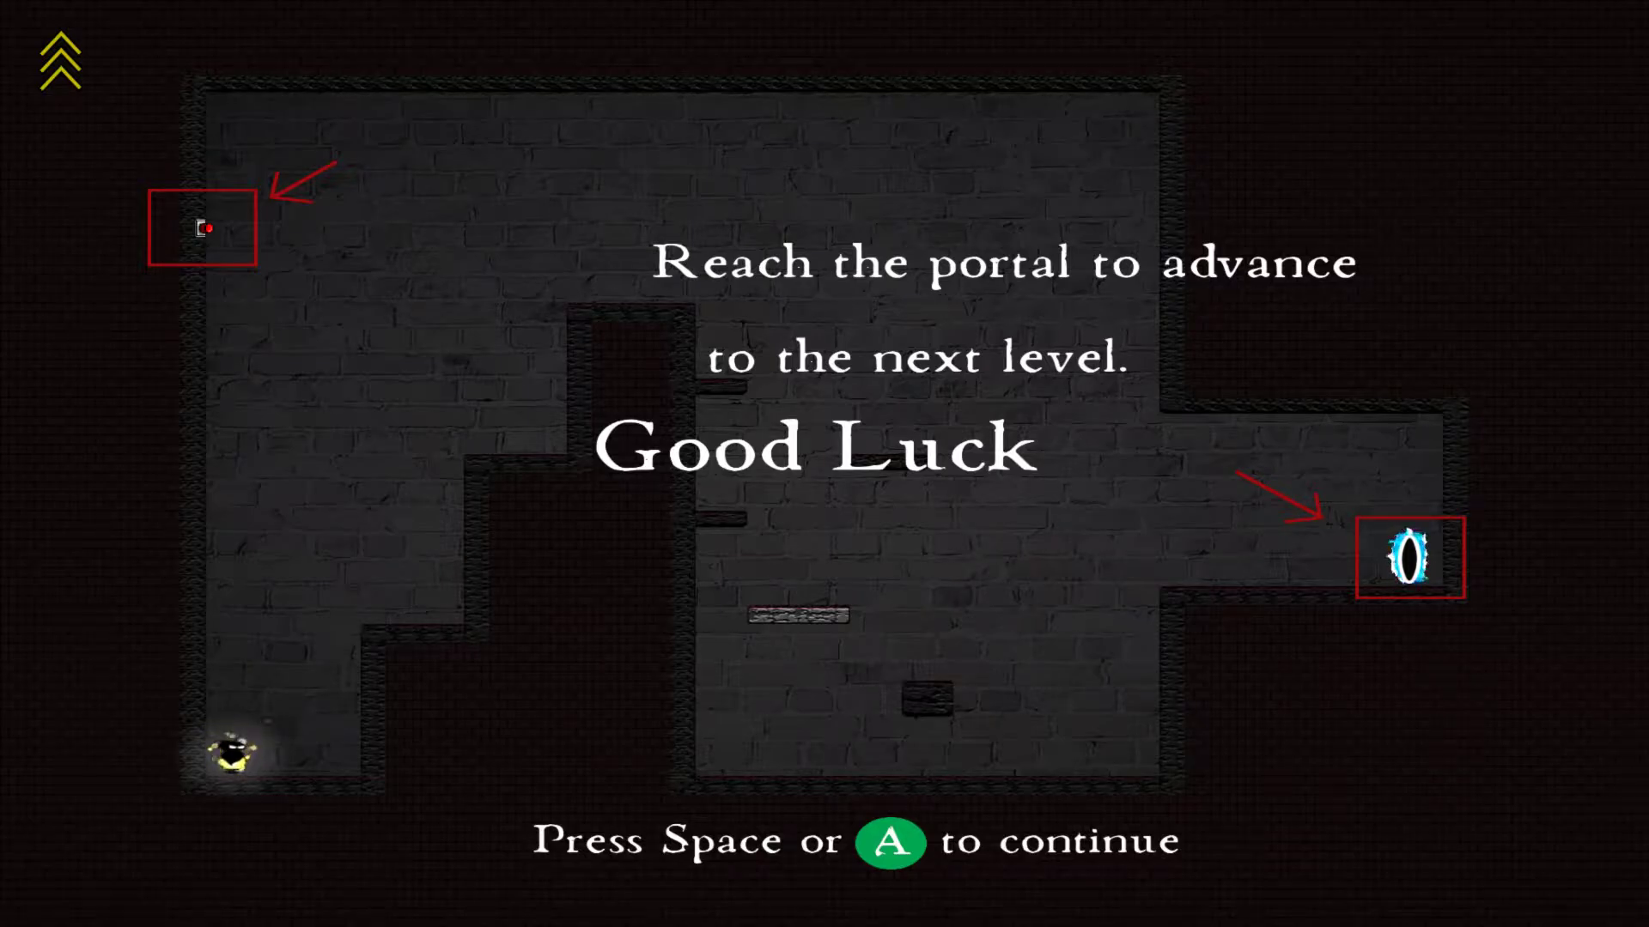
key(space)
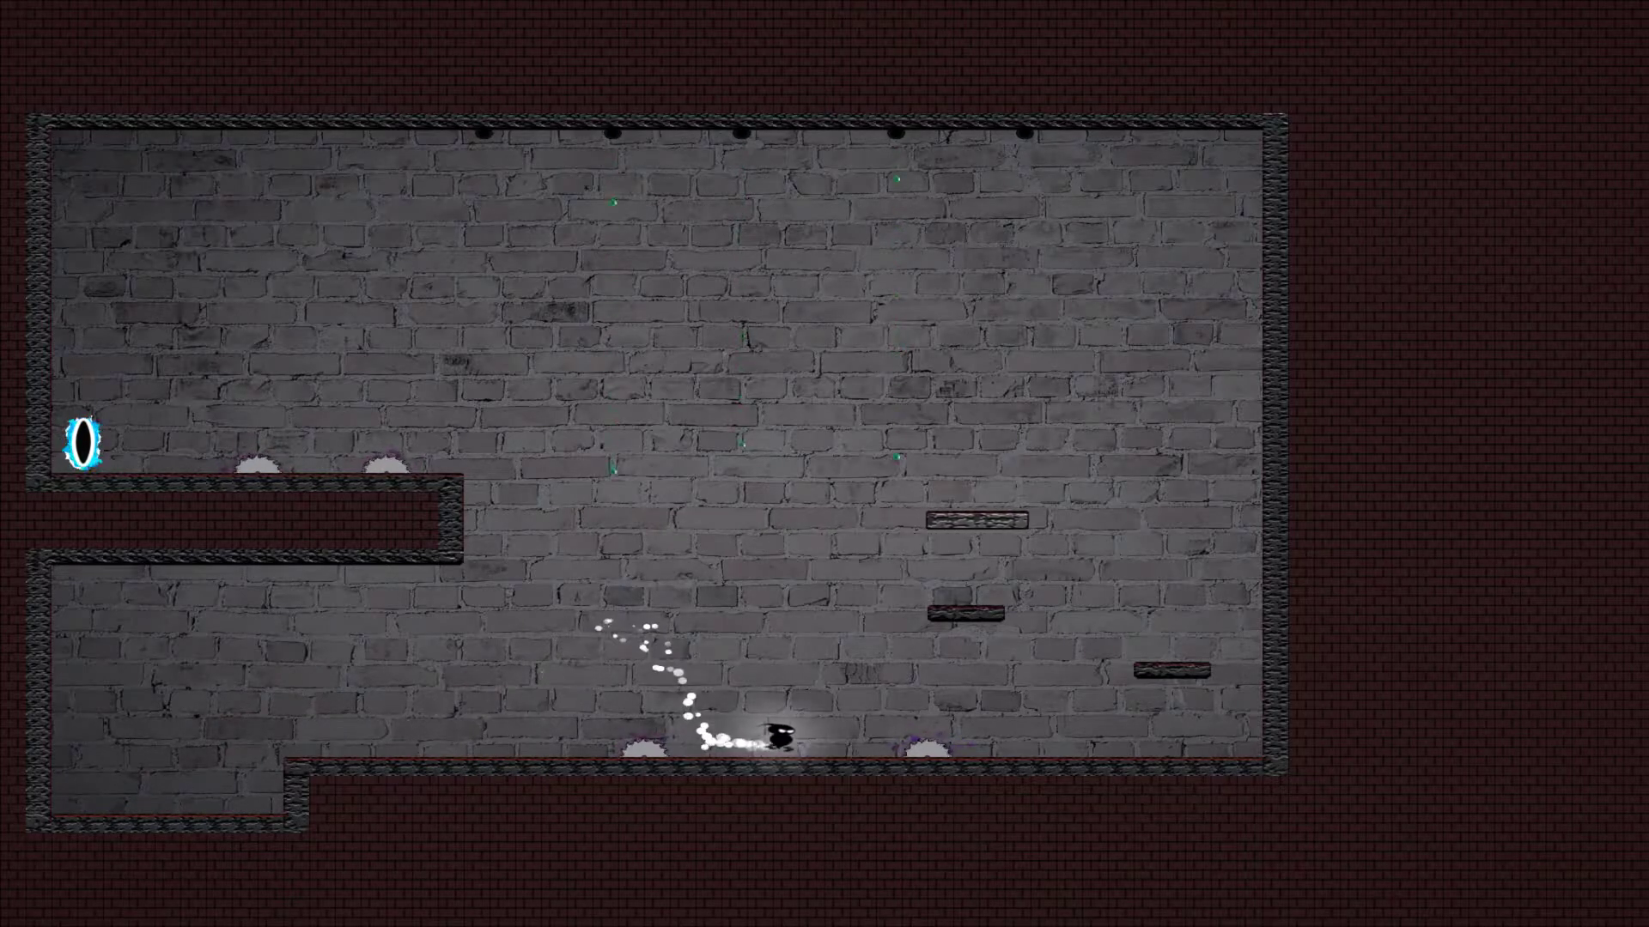
- Climb the right-hand platforms to the upper-left ledge and enter the portal
key(right)
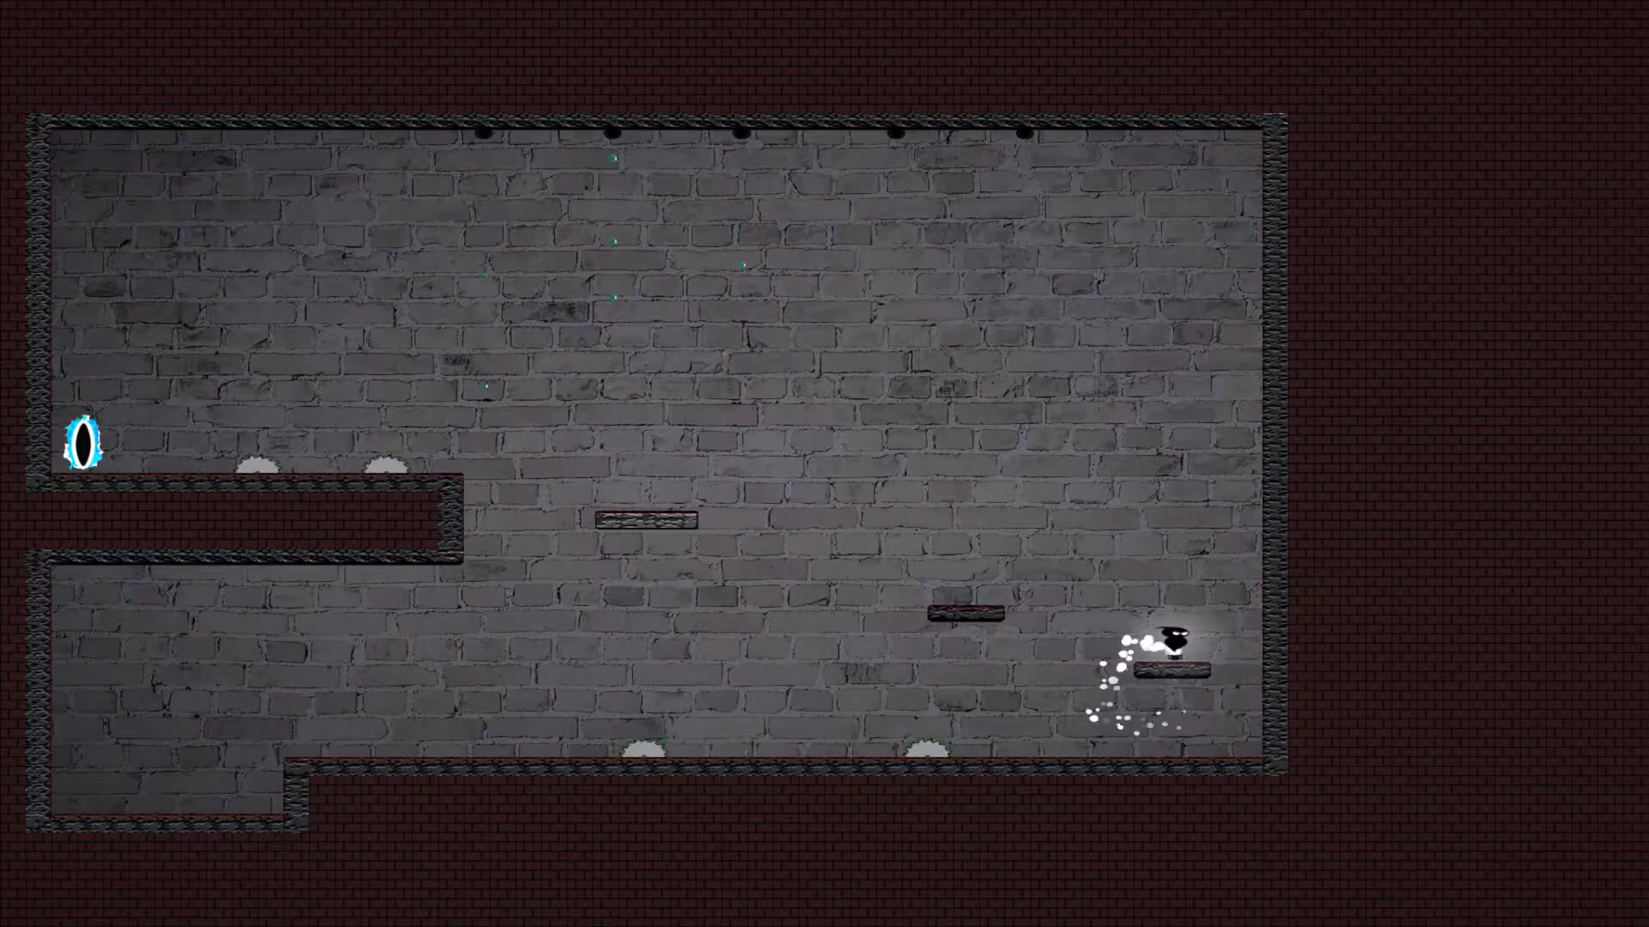
key(Left)
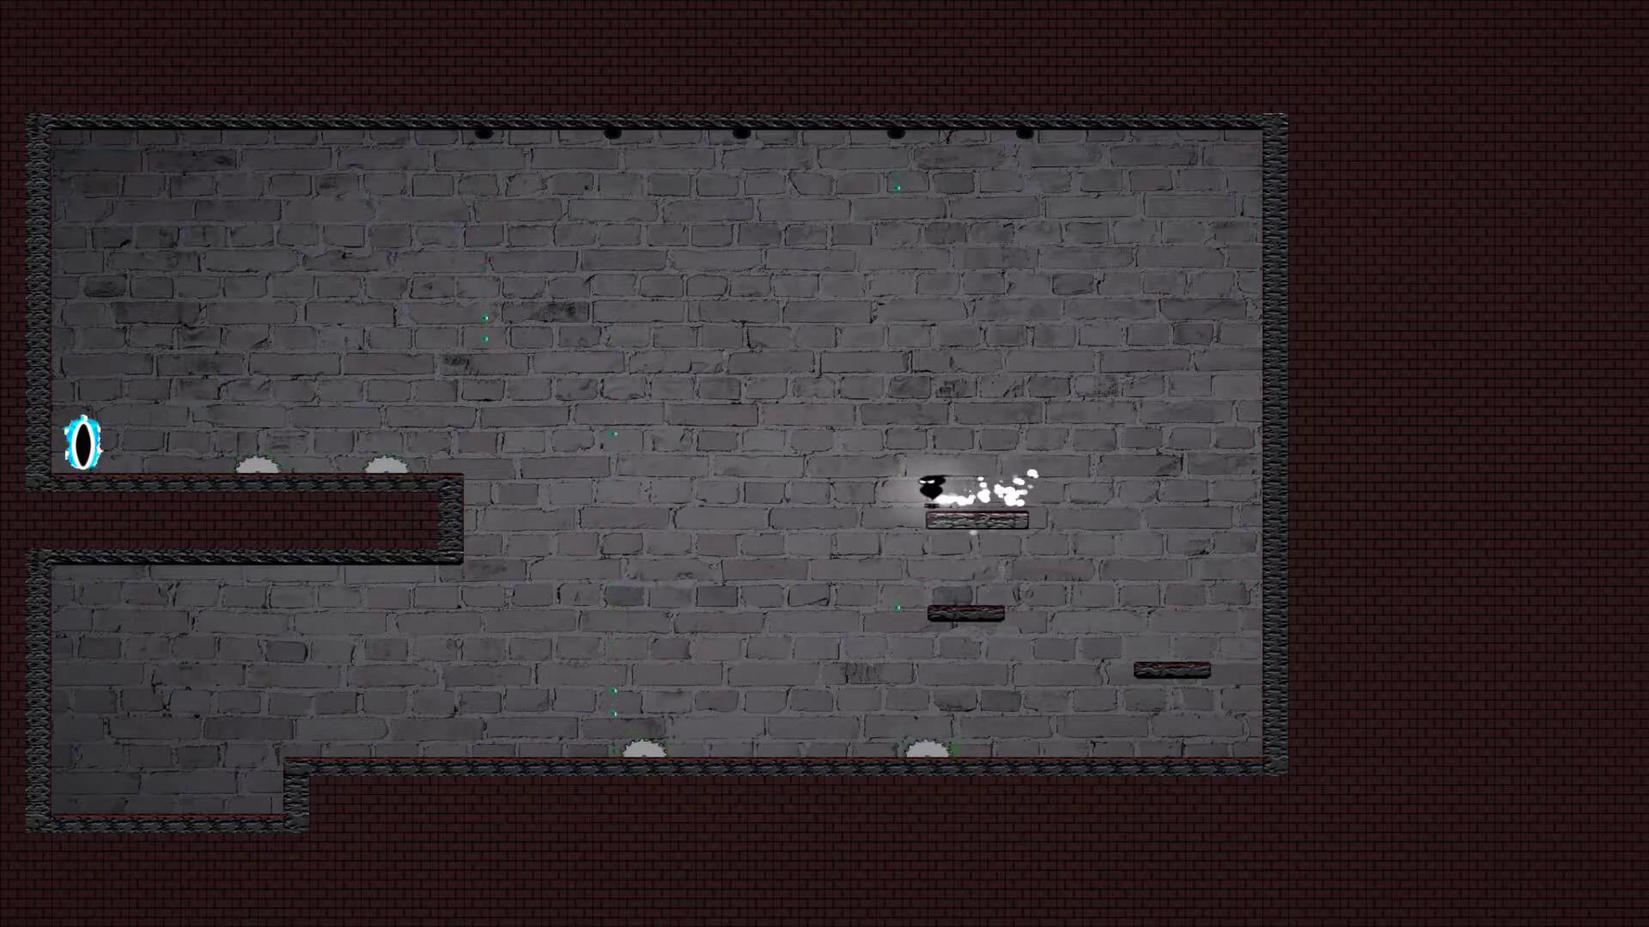
key(Left)
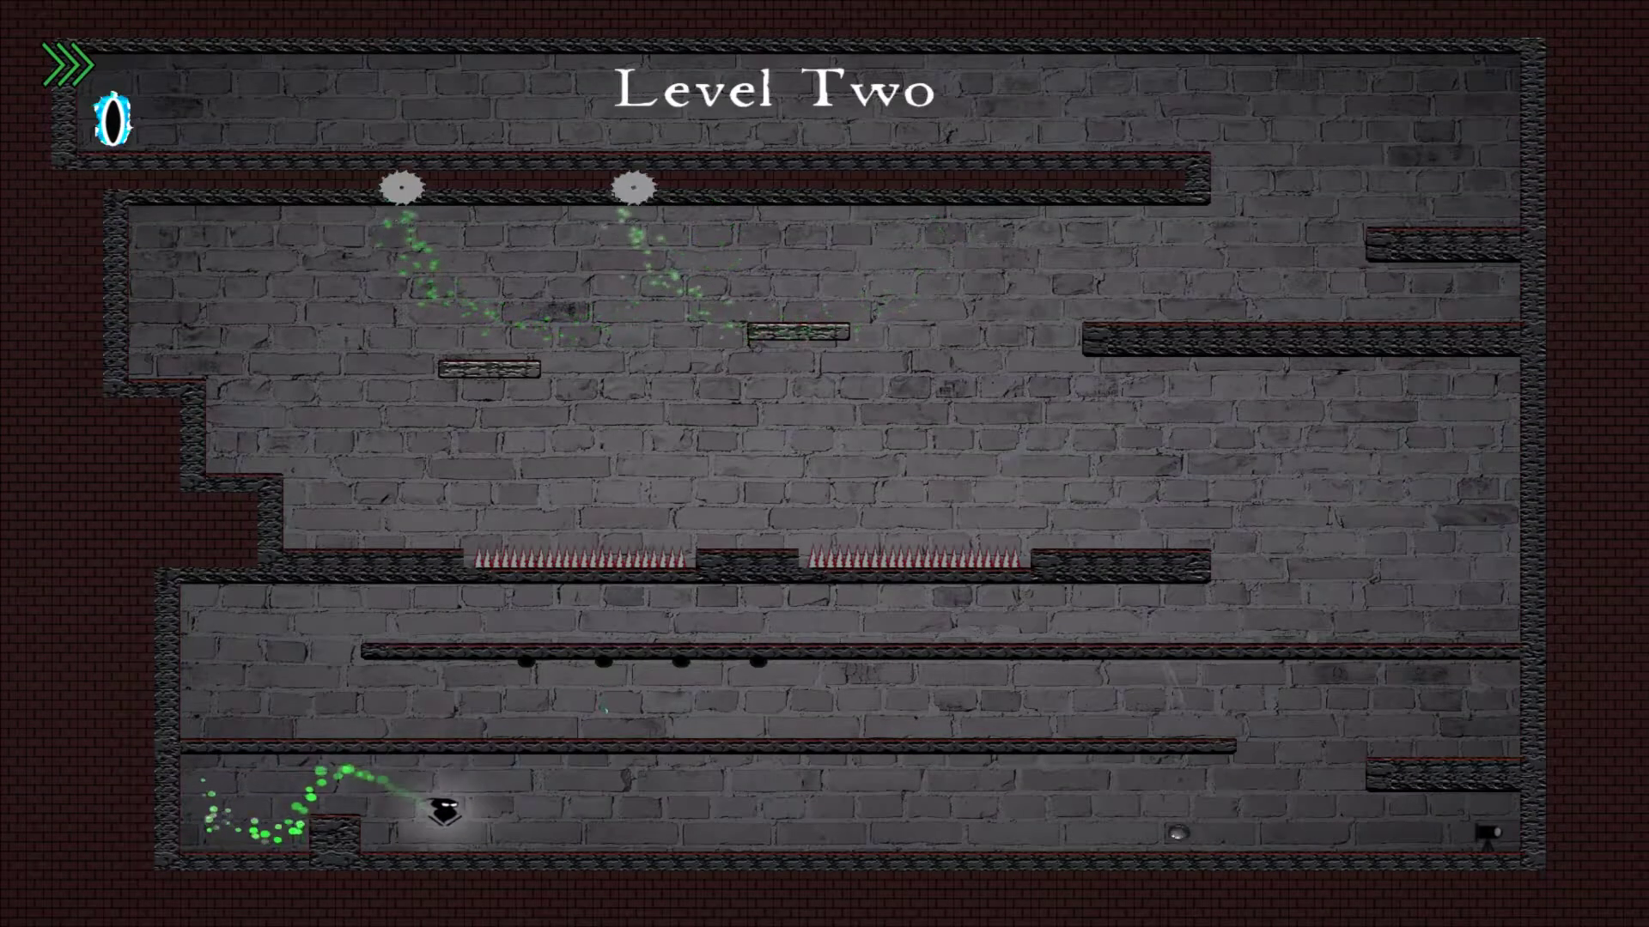
- Climb from Level Two's floor and dash left along the middle corridor
key(Right)
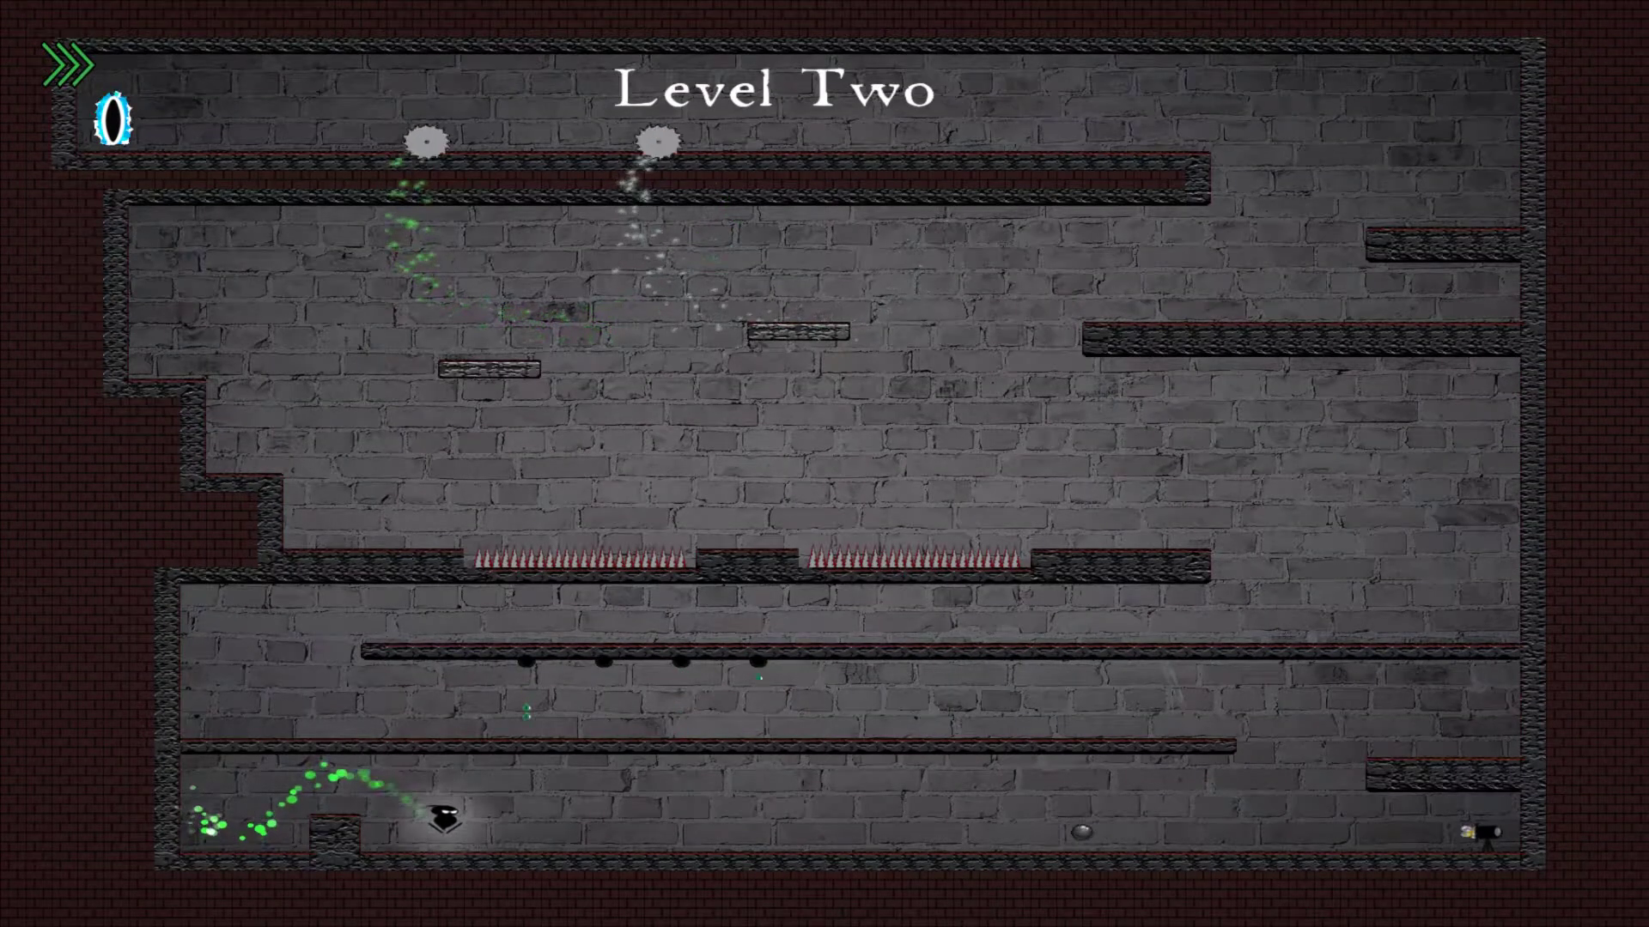
key(right)
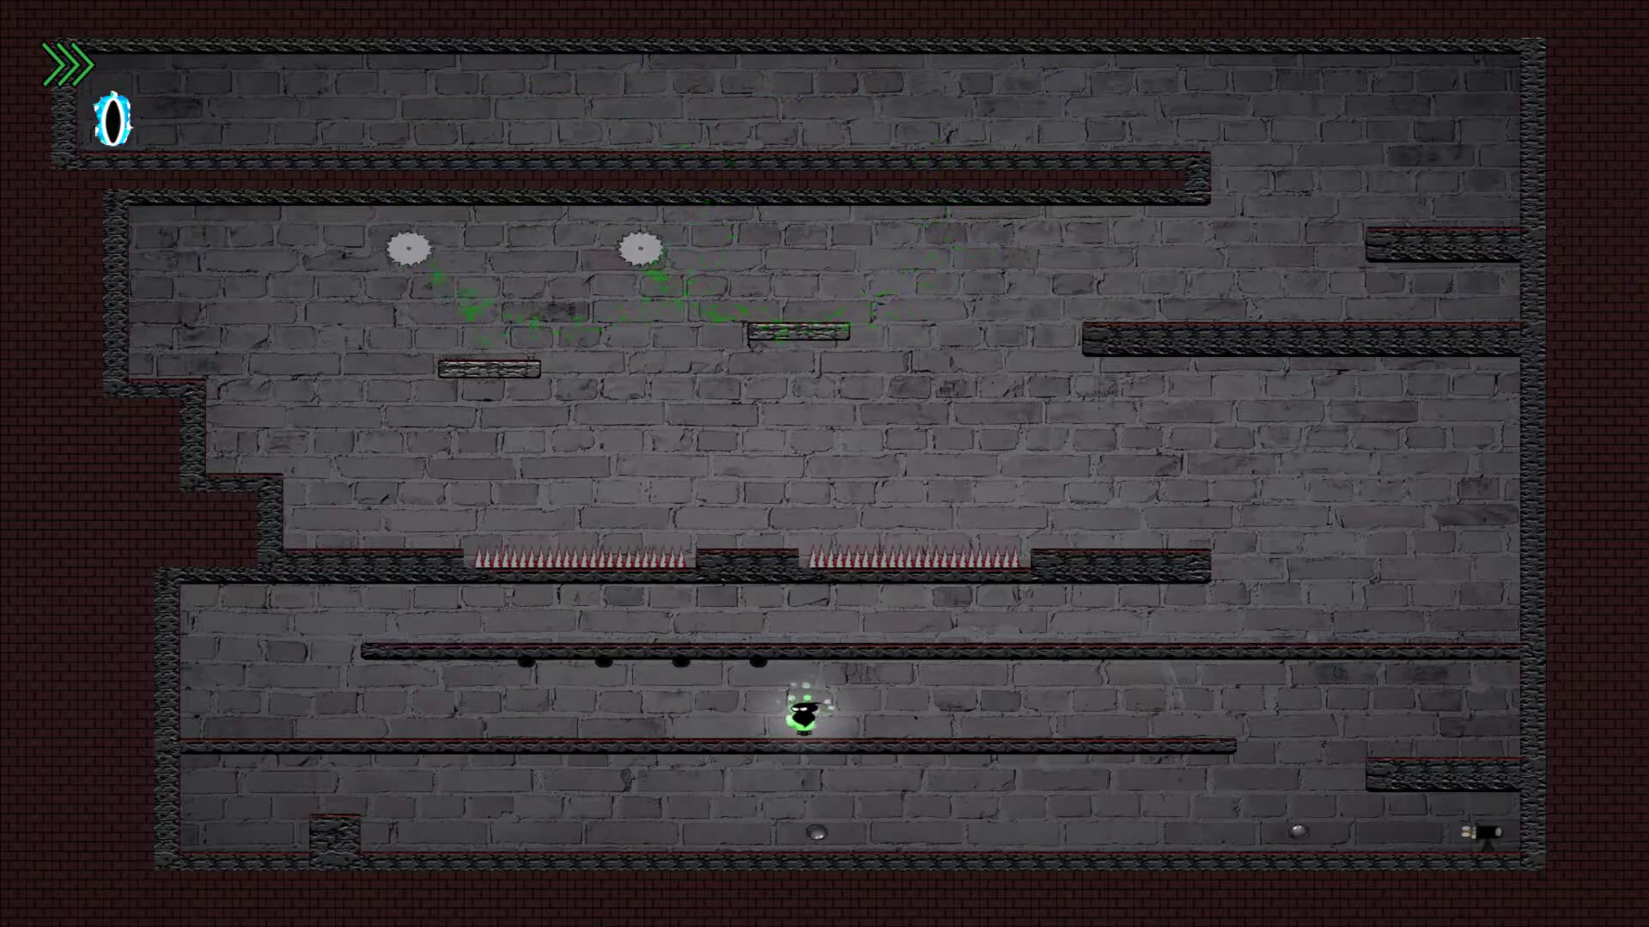
key(Left)
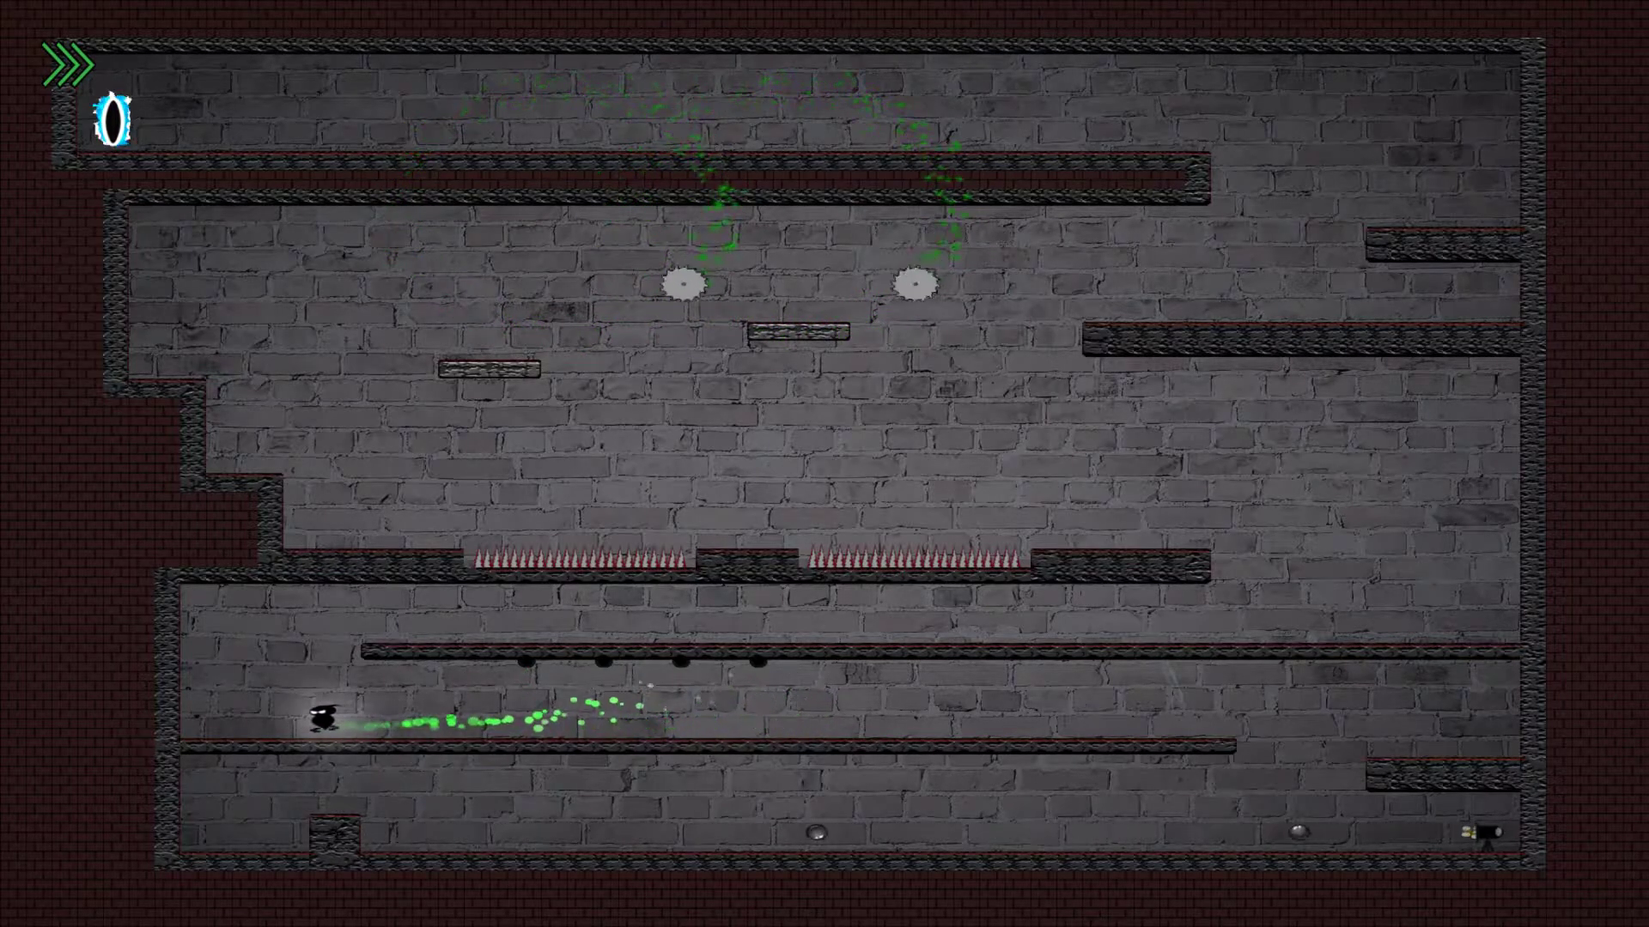
key(Right)
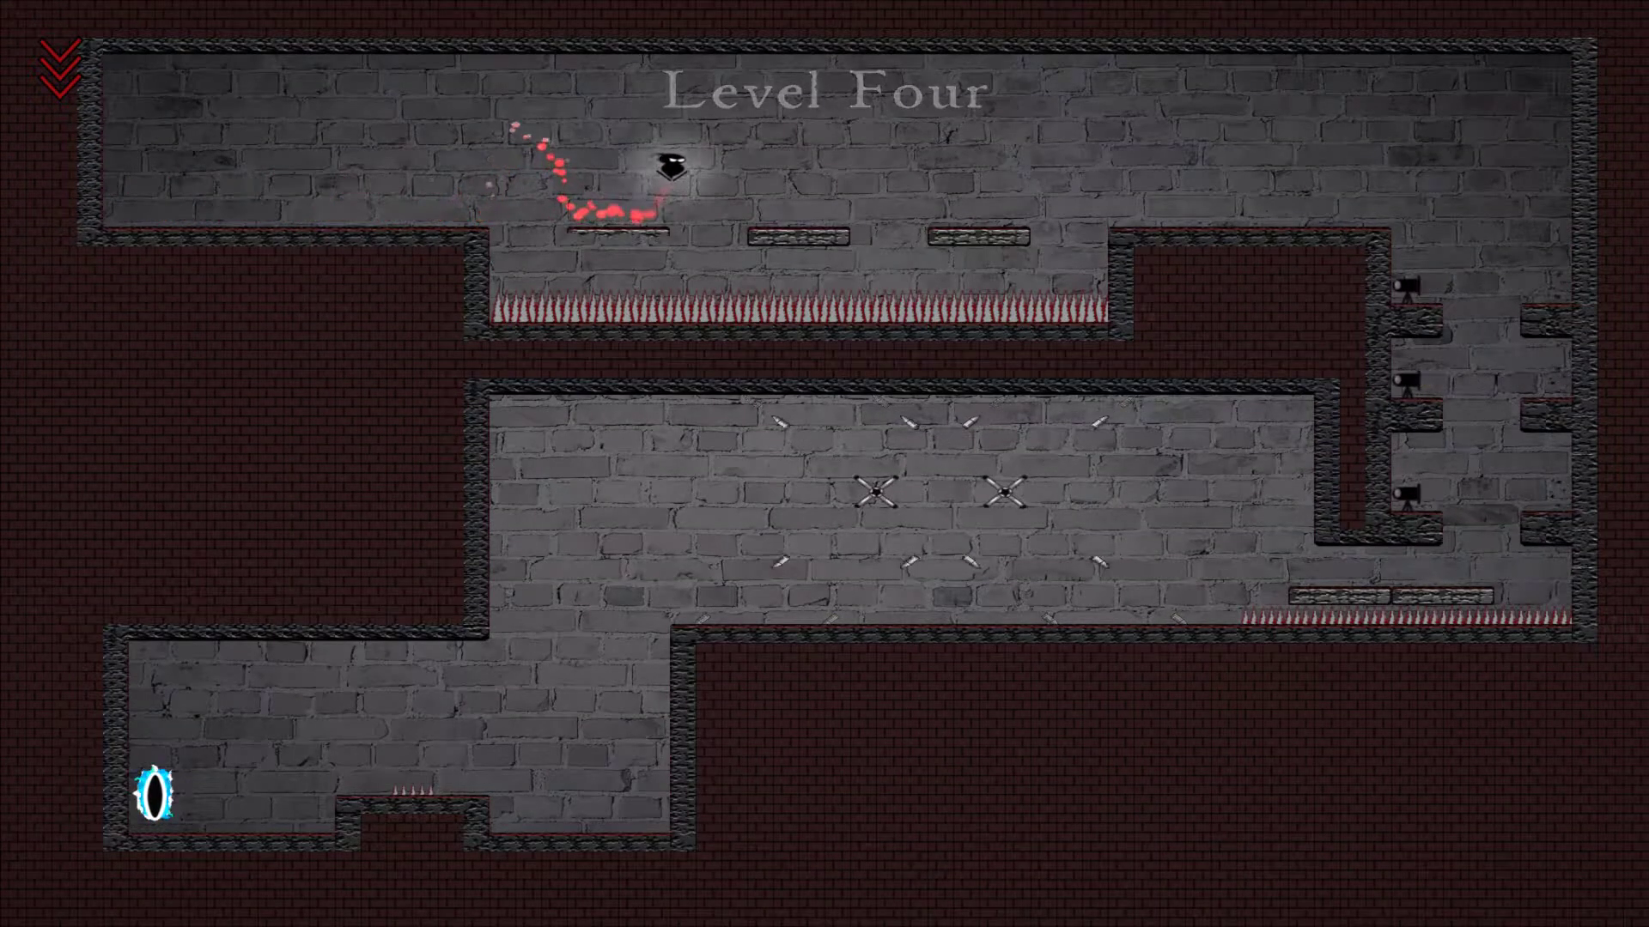
- Attempt the Level Four spike ledges, die, and run again from the start ledge
key(Right)
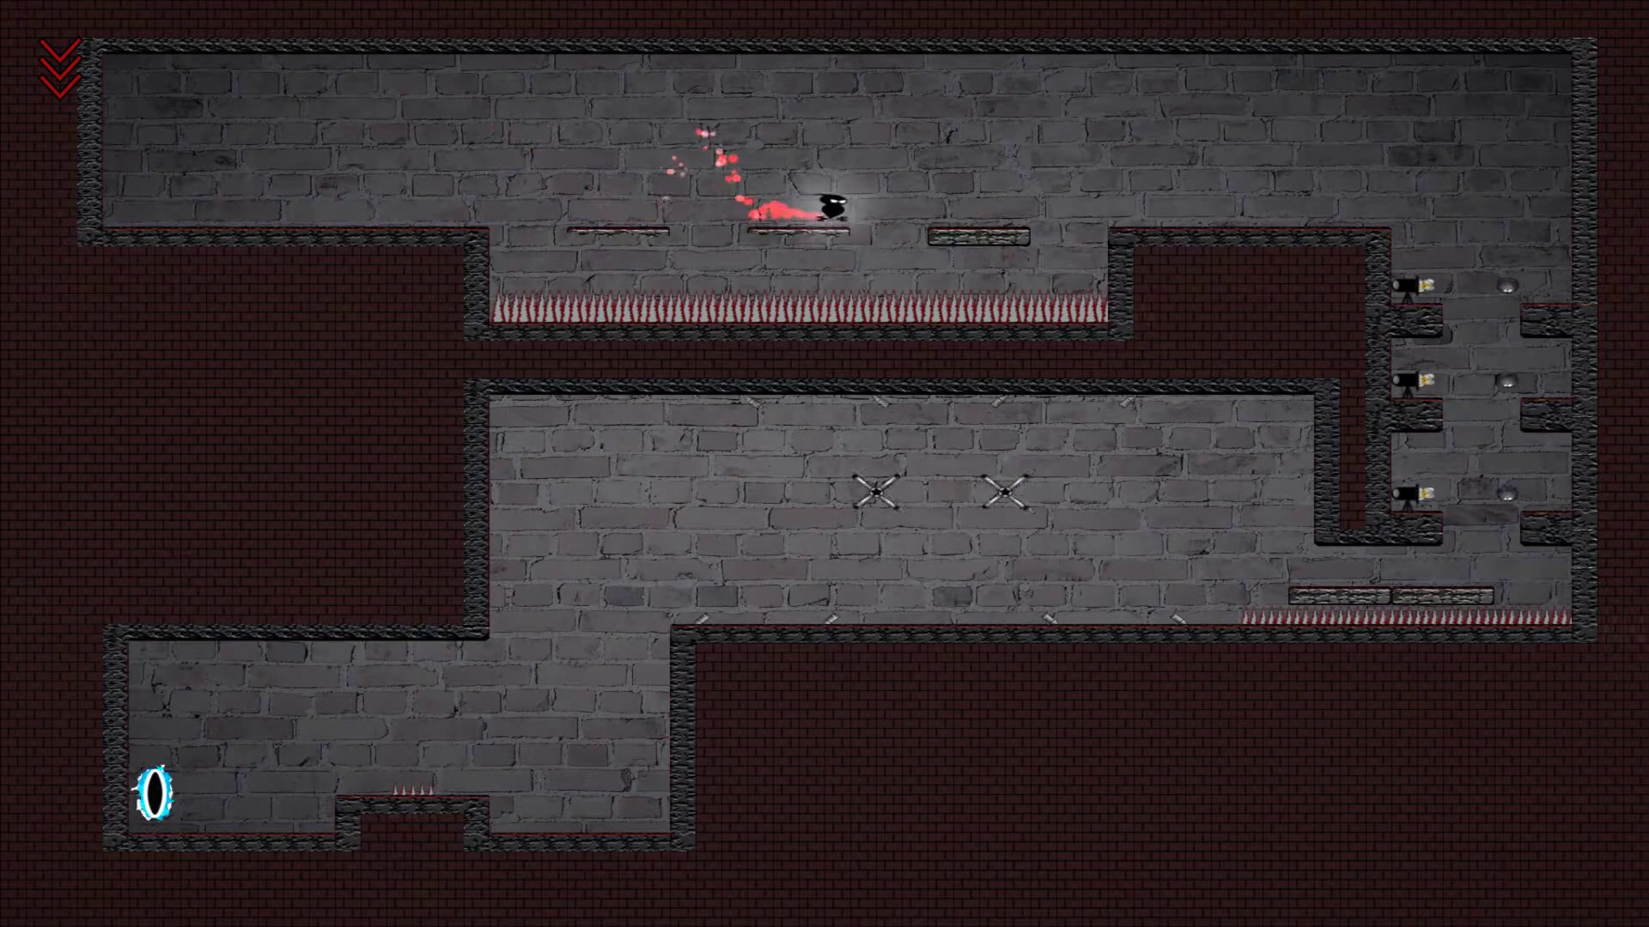
key(Right)
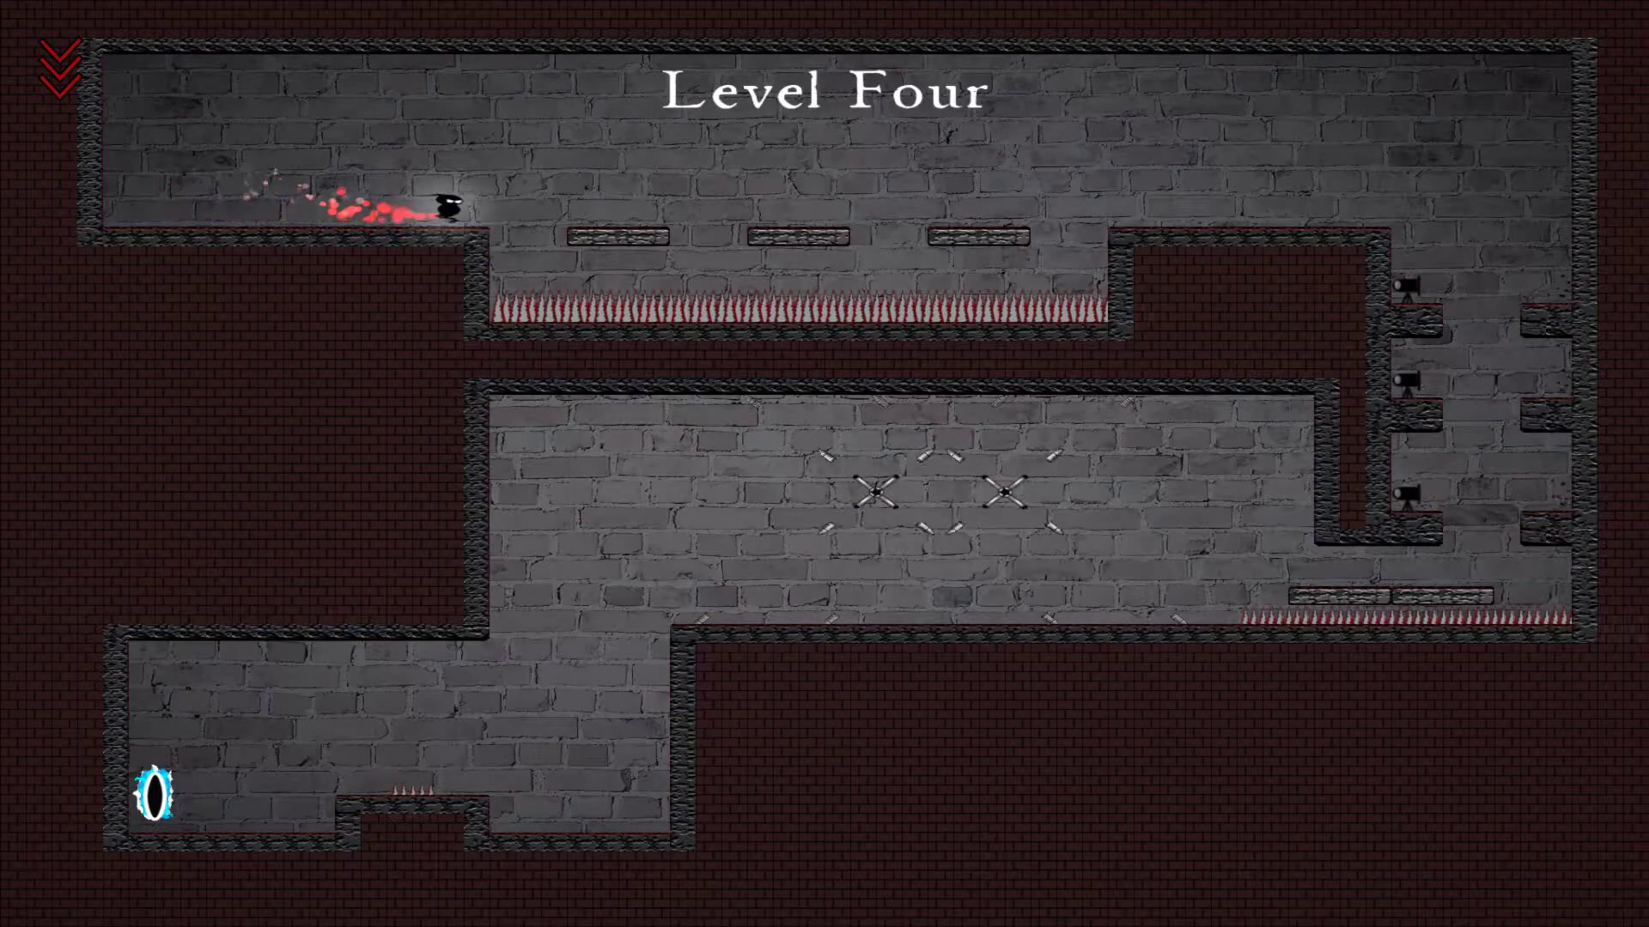
key(right)
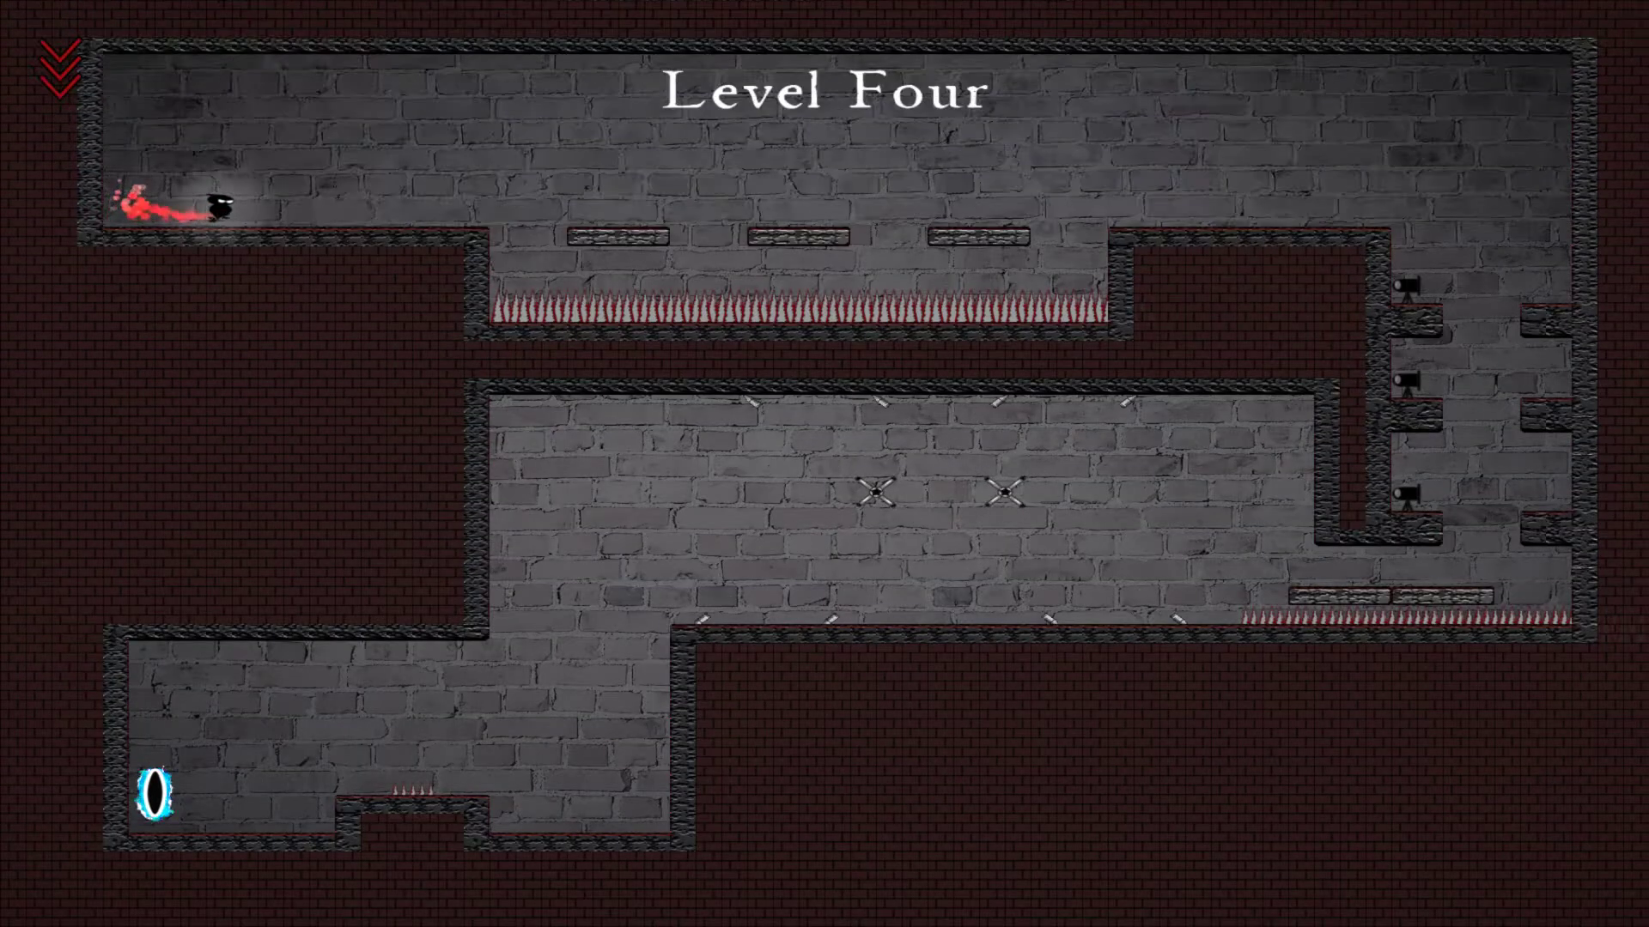
- Hop across Level Four's spike ledges, drop down the shaft, and run into the middle room
key(right)
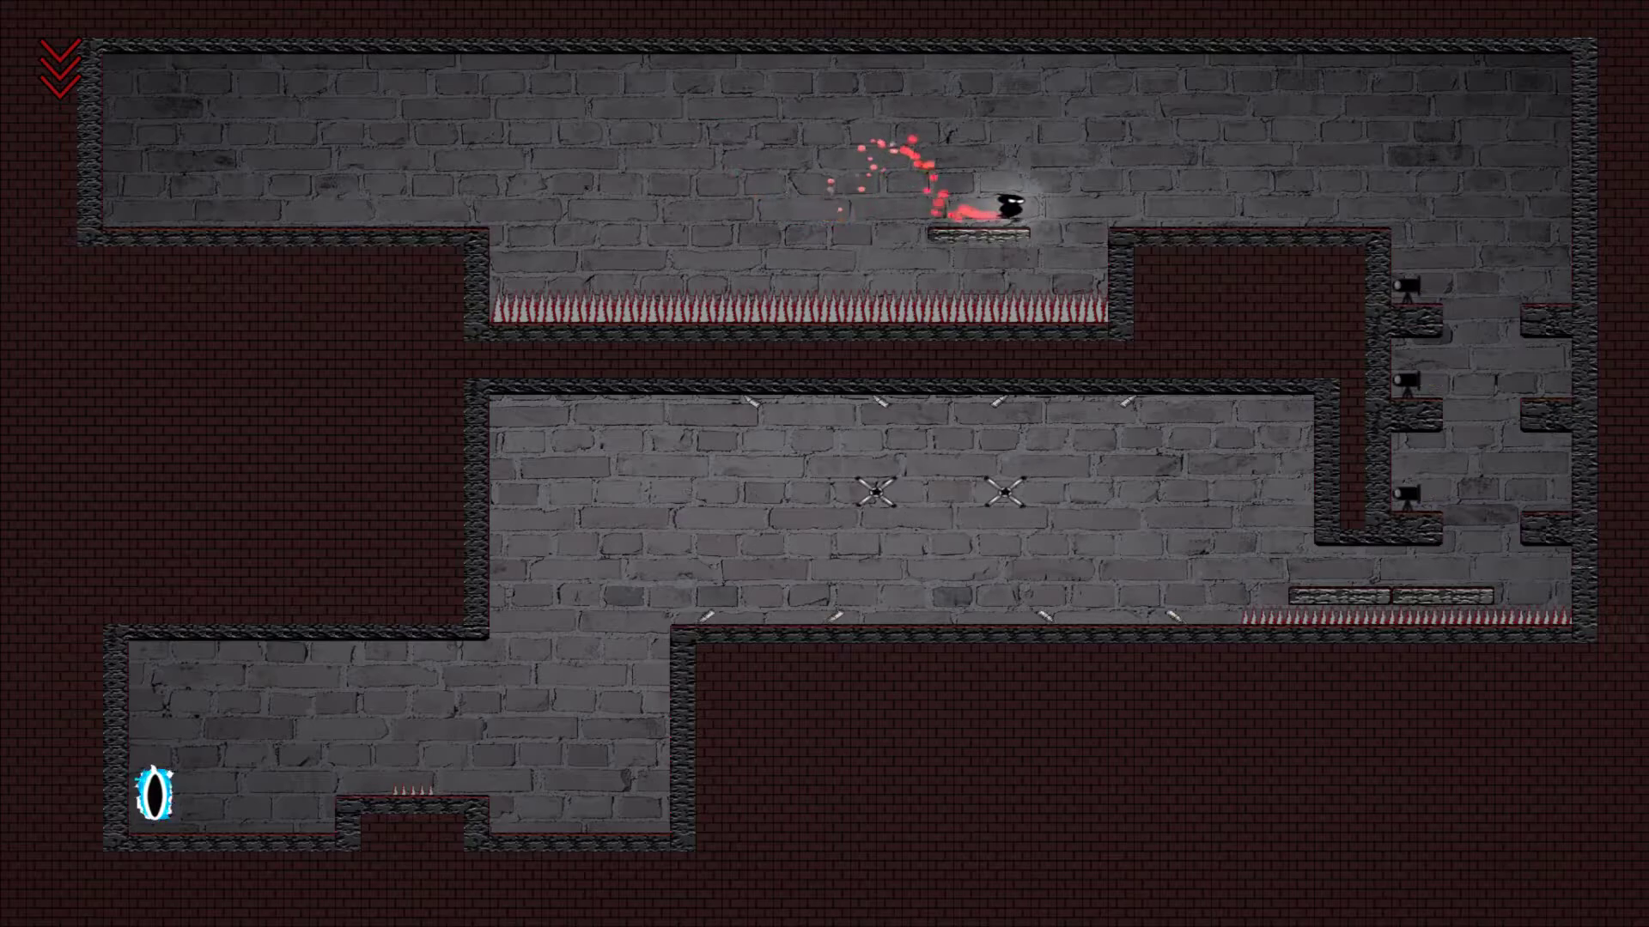
key(Right)
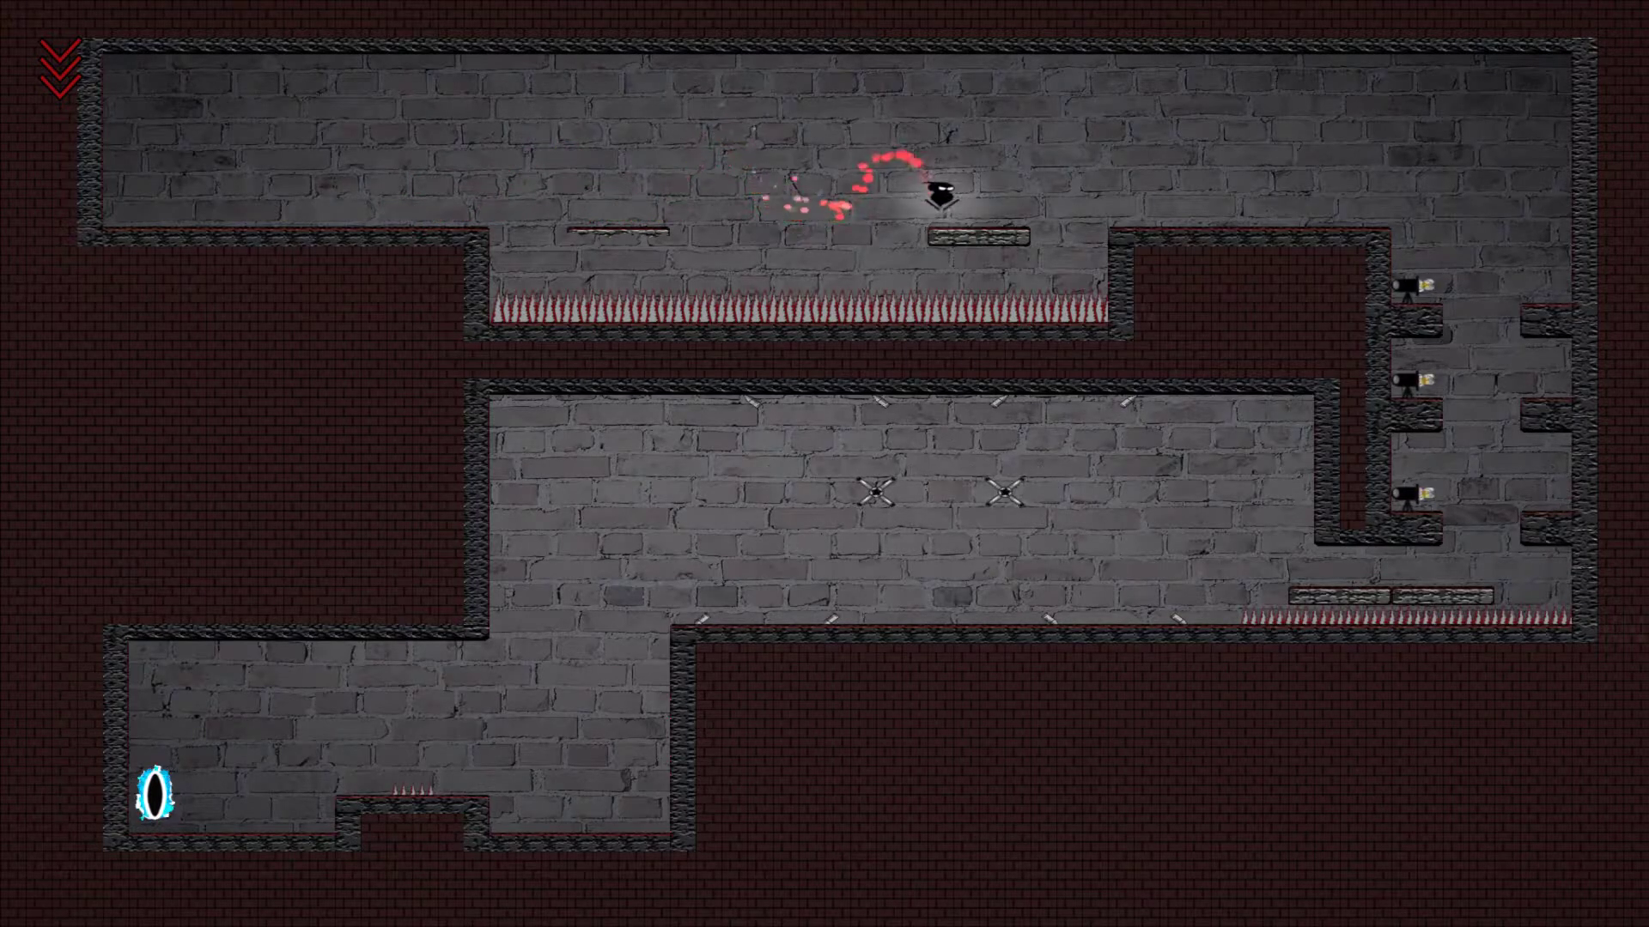
key(Right)
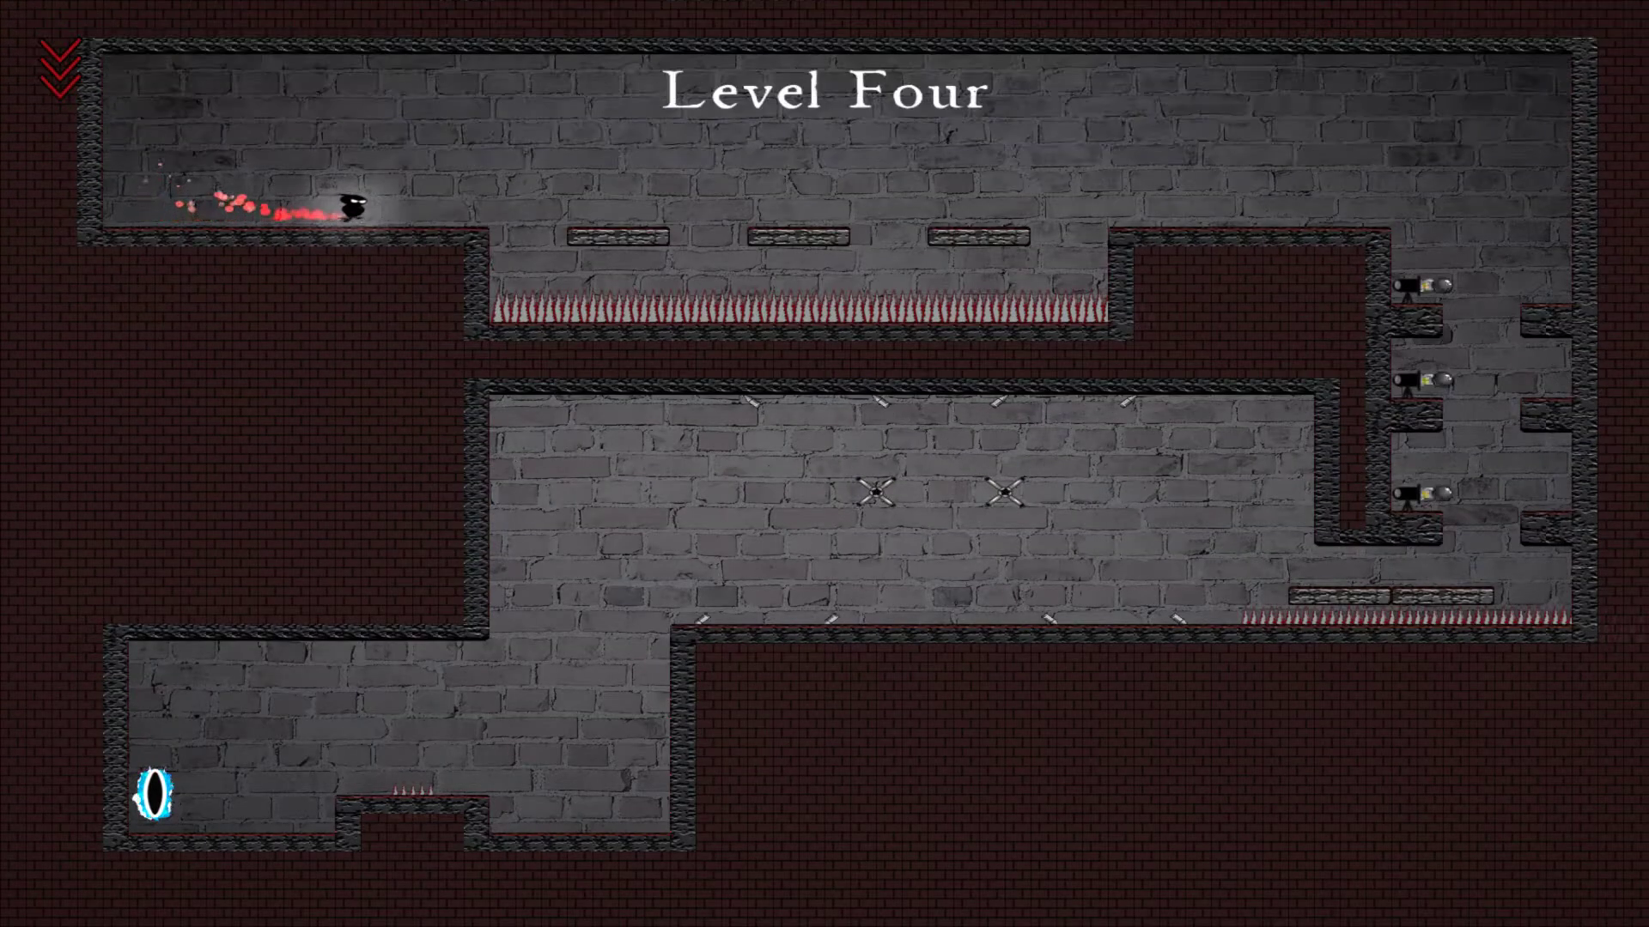
key(Right)
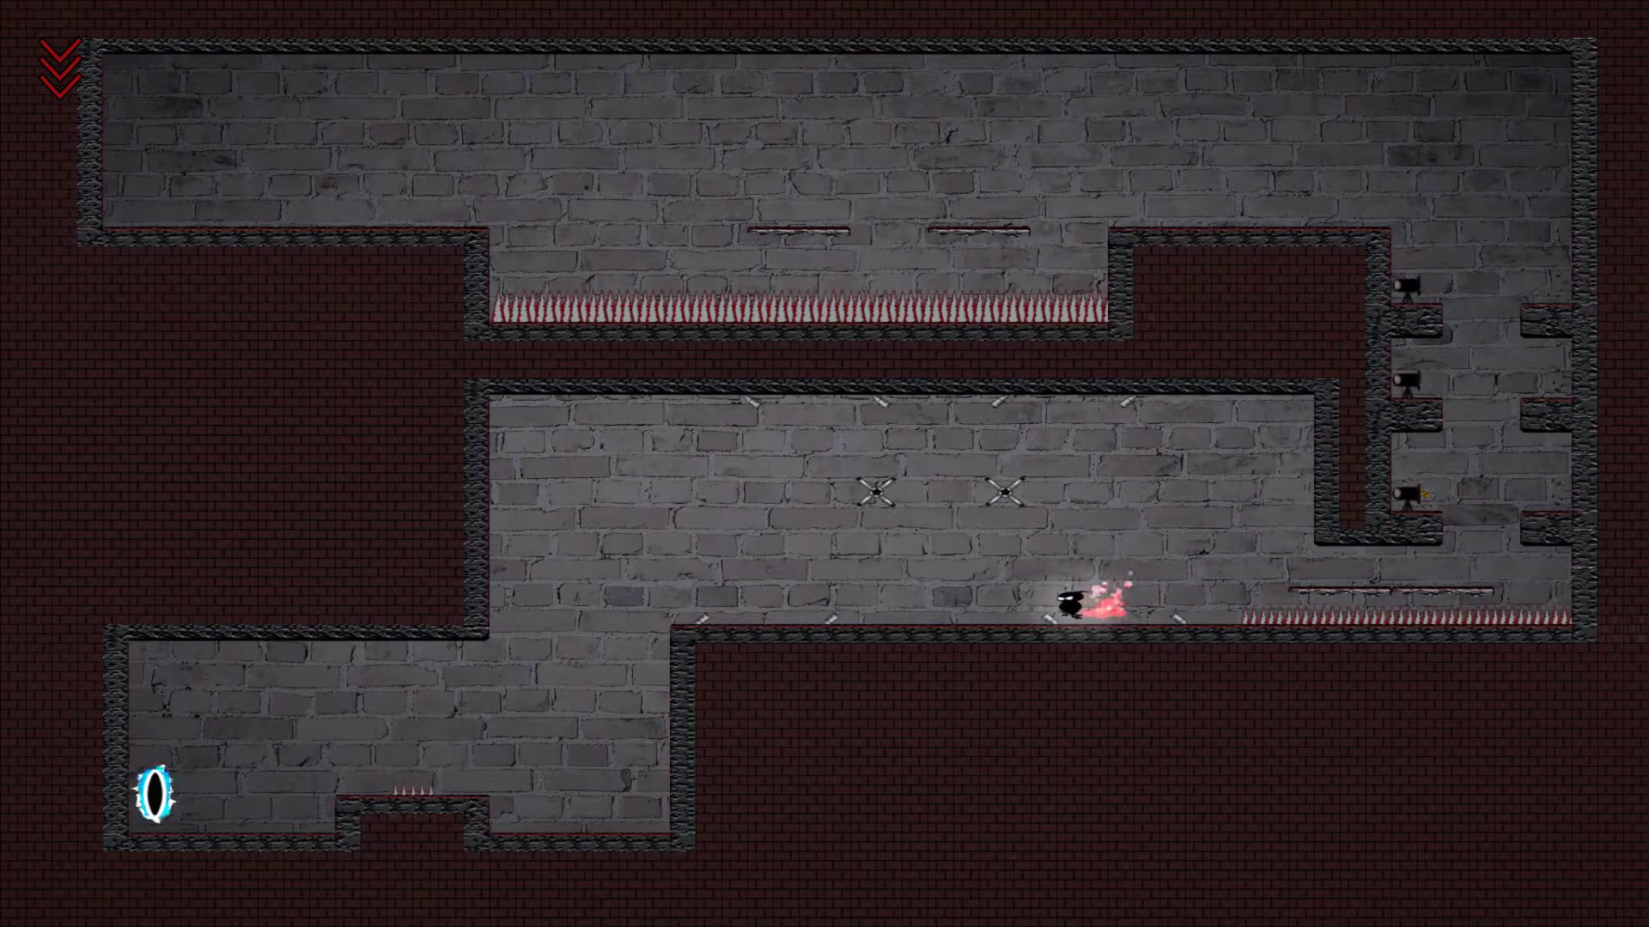
key(Left)
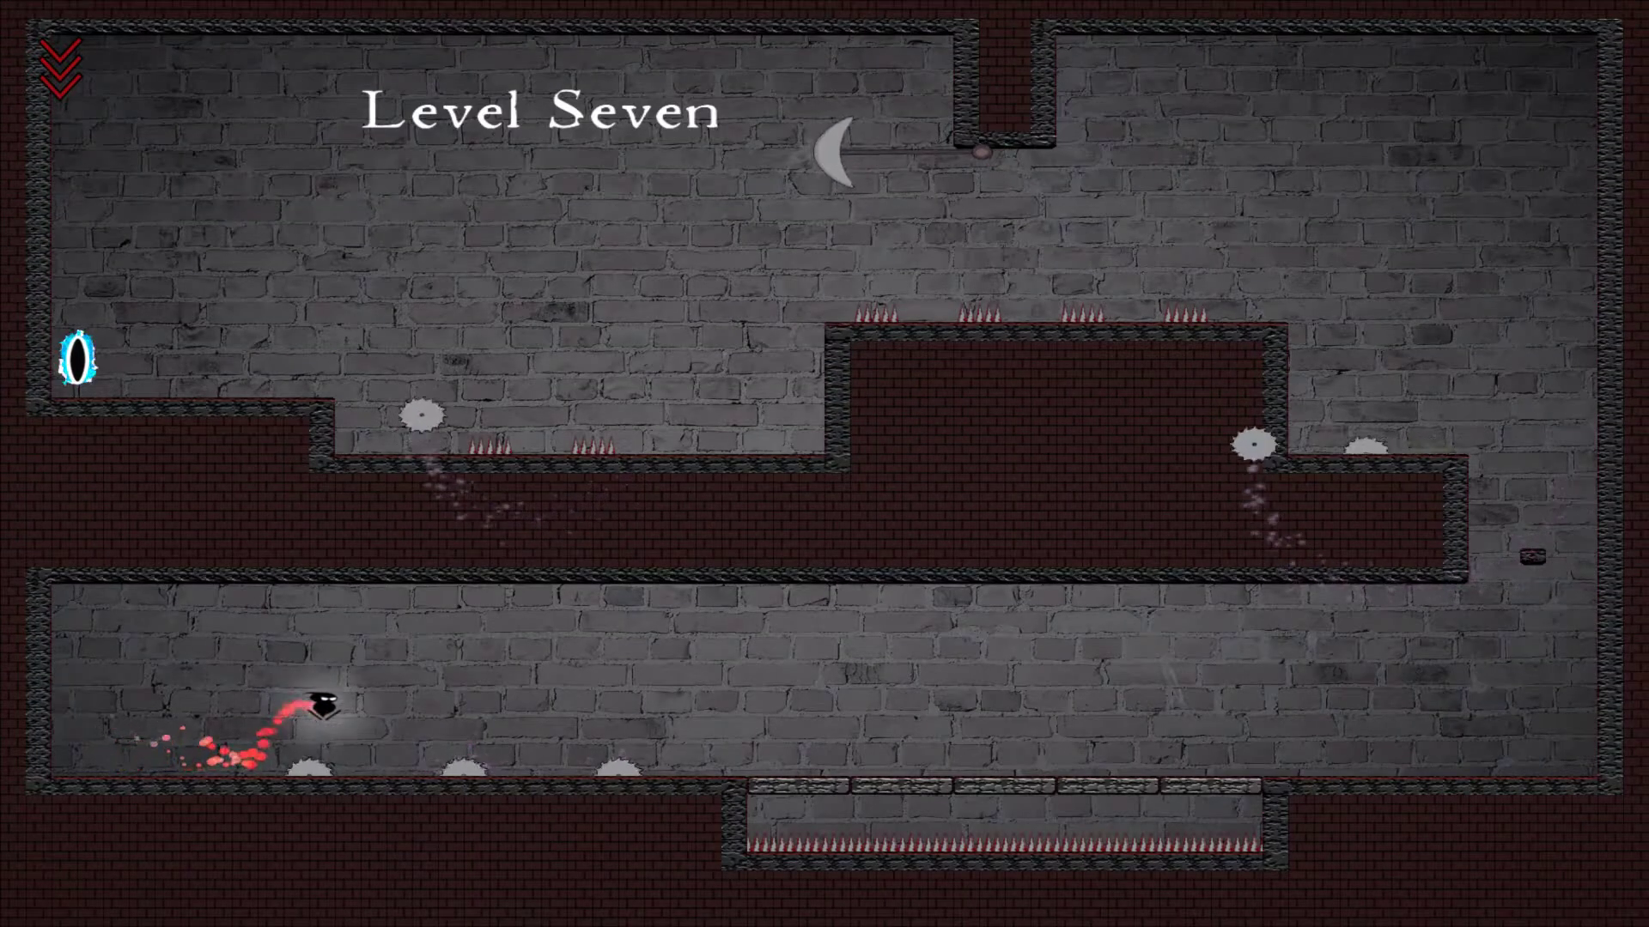
- Run right through Level Seven past the saw blades and spike rows
key(Right)
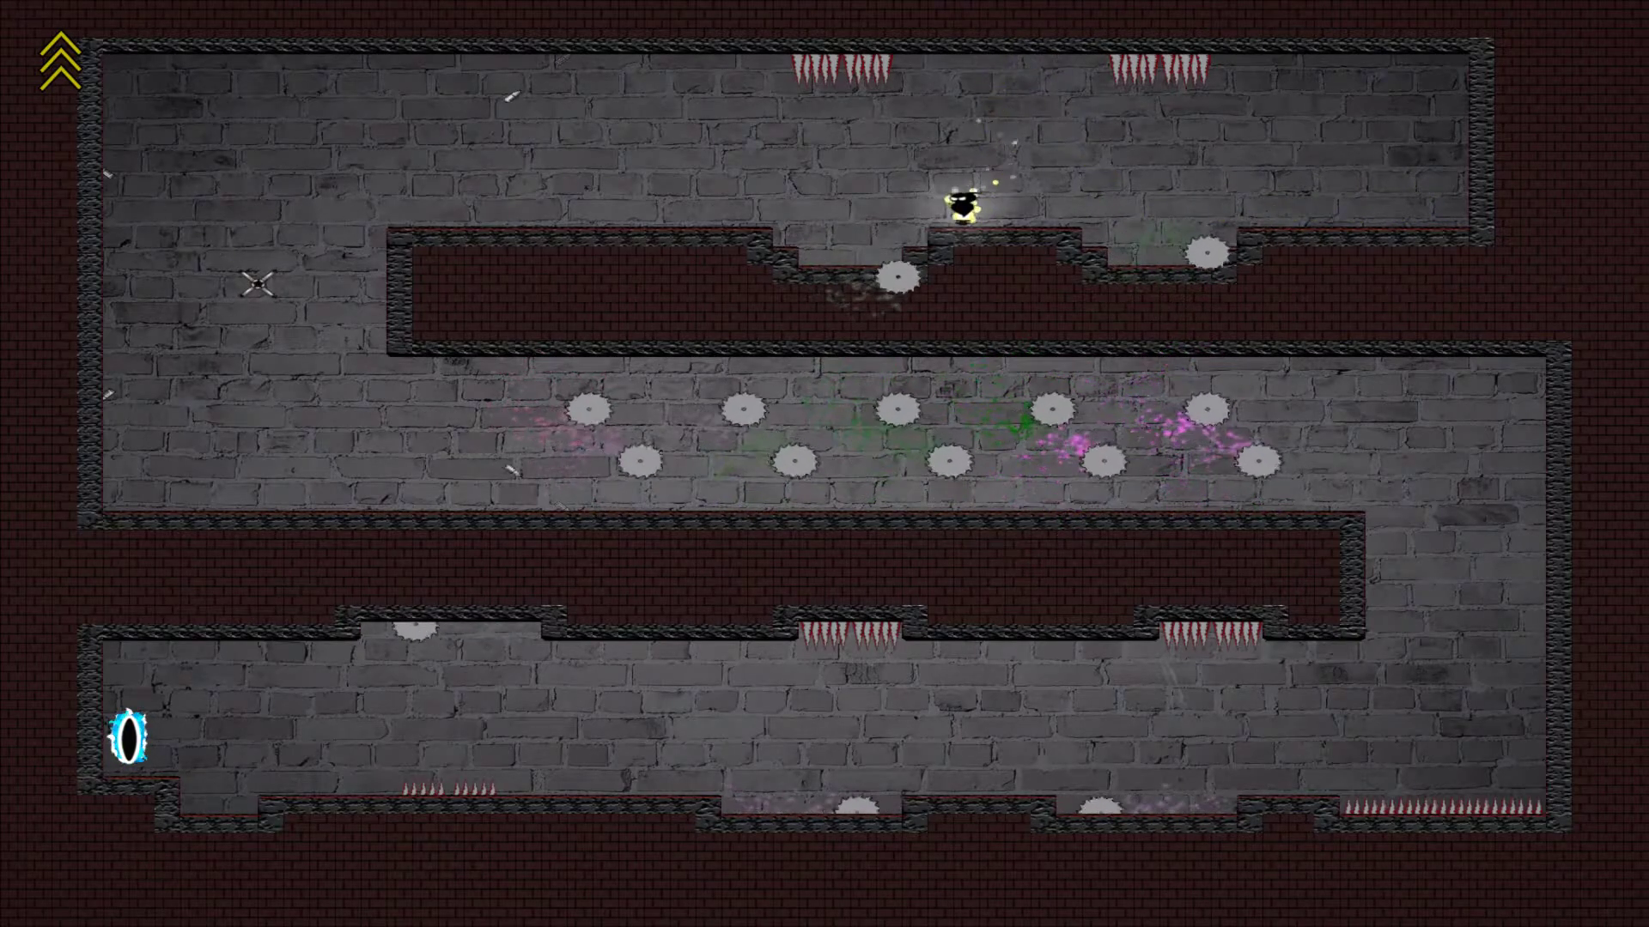
- Guide the character left and right between the spinning saws toward the exit portal
key(Left)
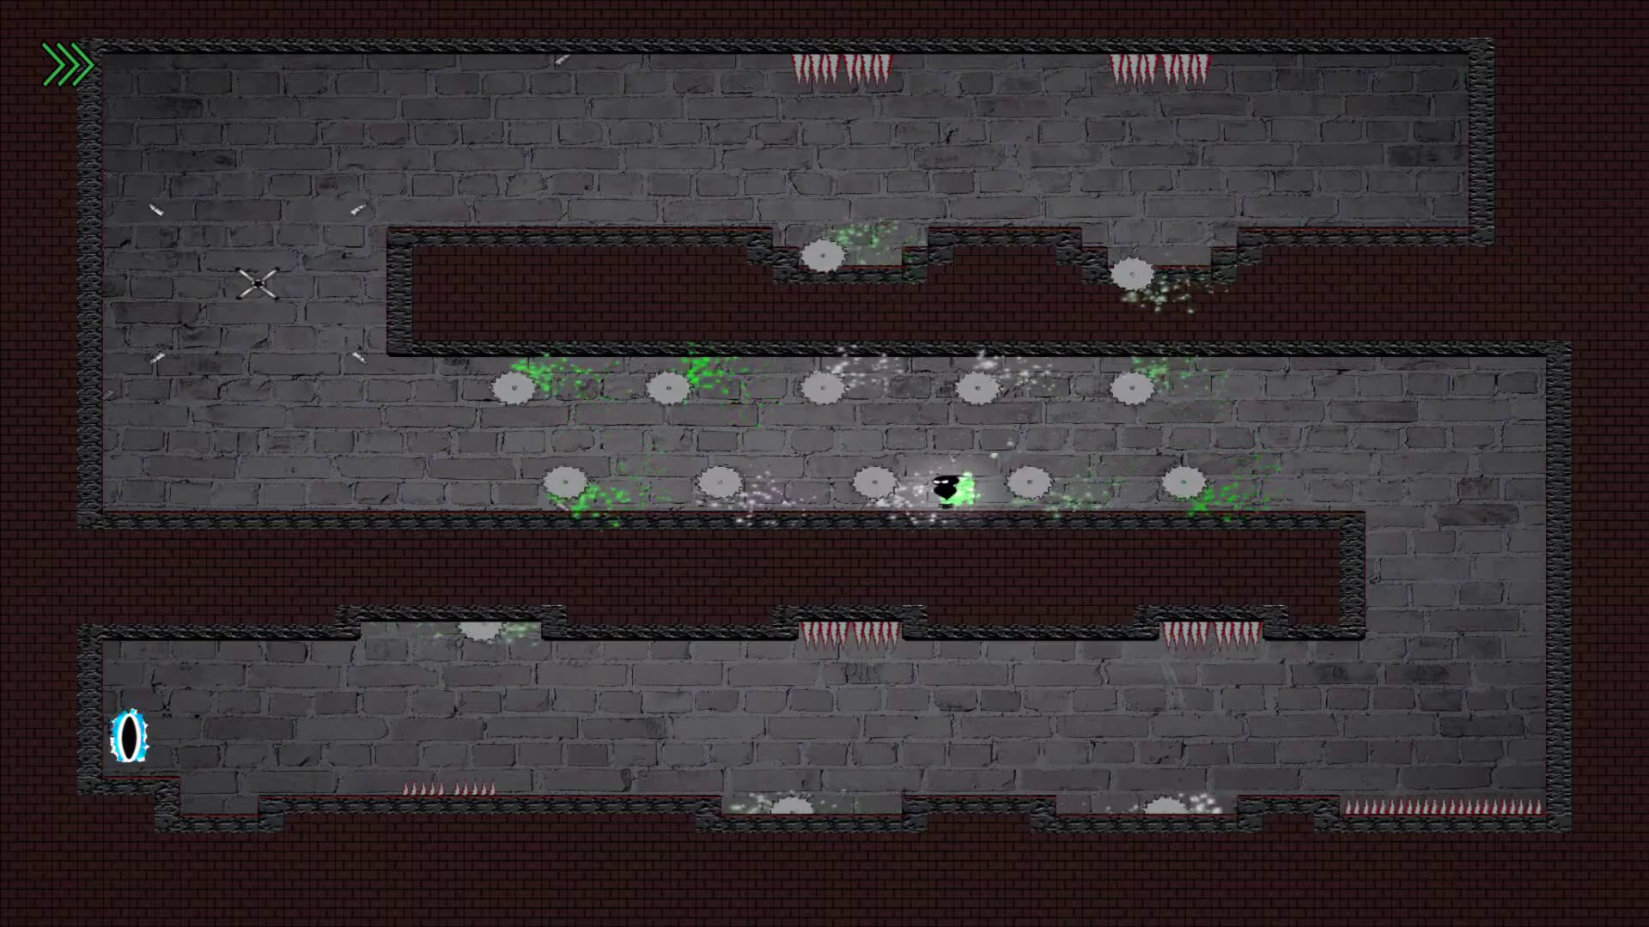
key(Right)
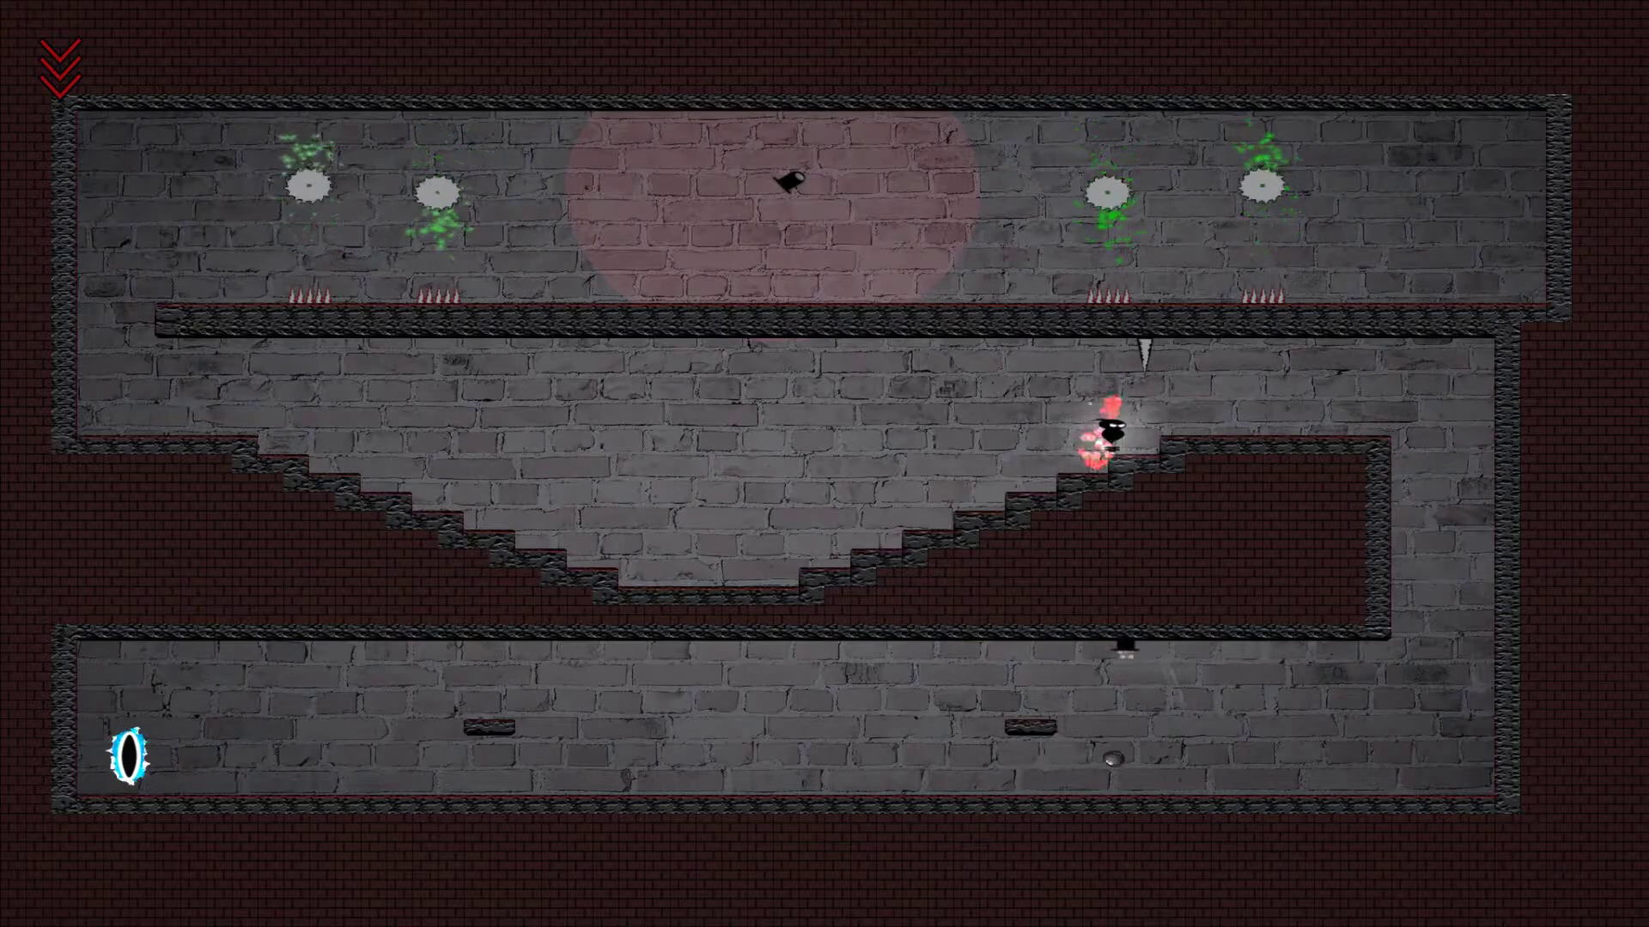
- Flee the red ghost rightward across the staircase room in hard chase mode
key(right)
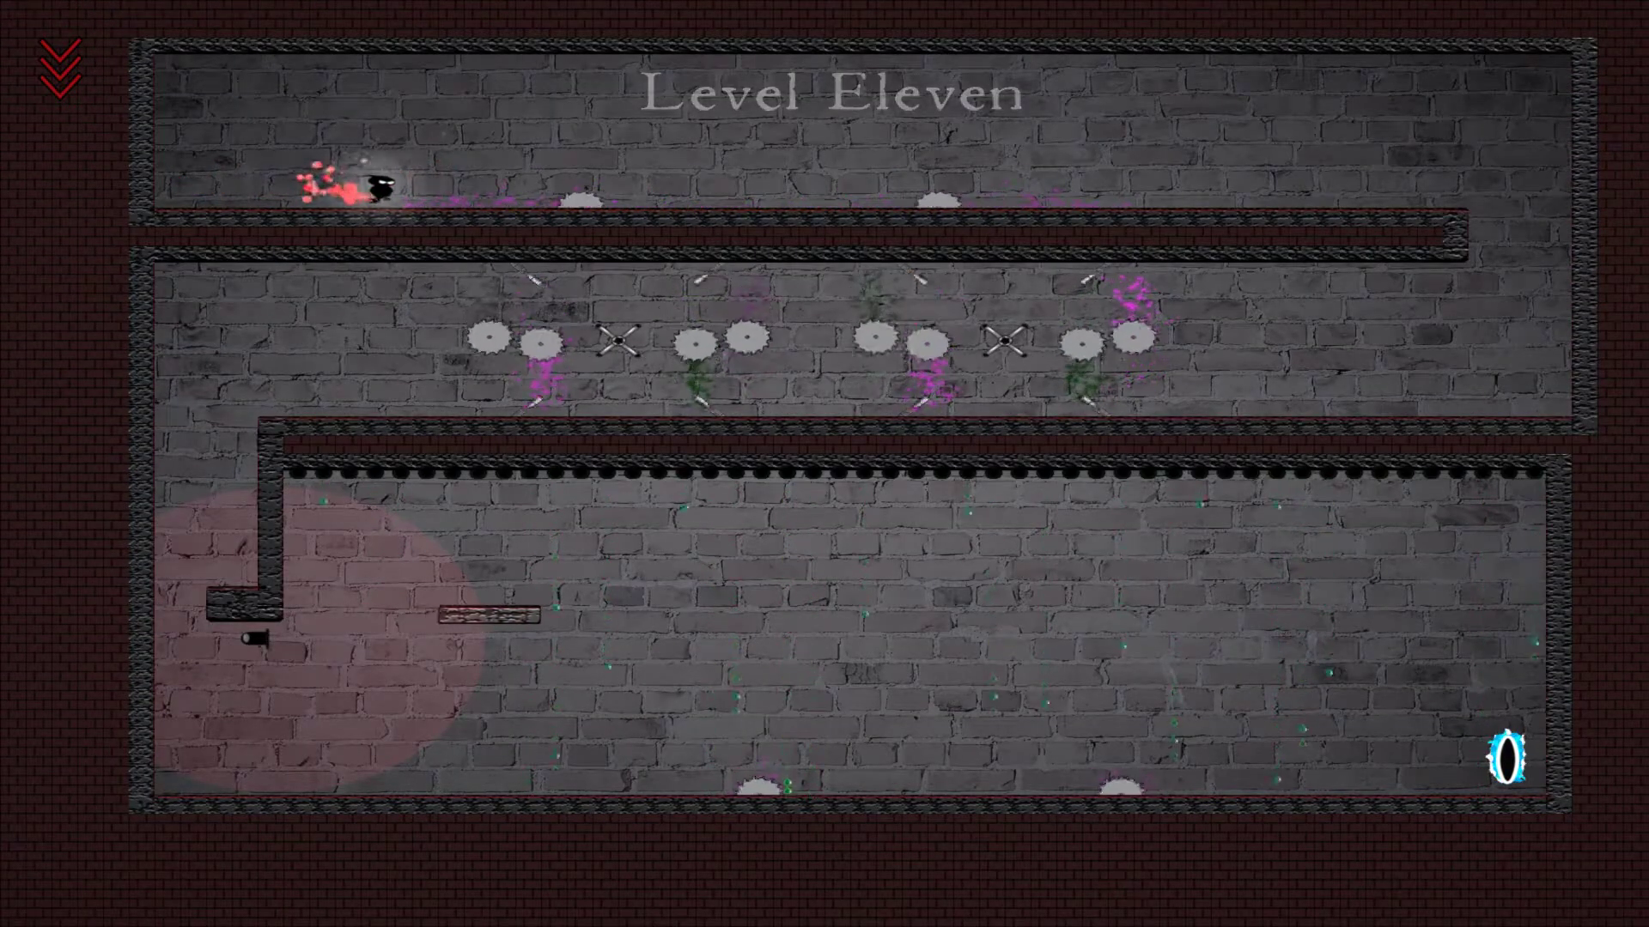
- Guide the hero through Level Eleven's upper corridor and saw-blade middle passage to its right end
key(Right)
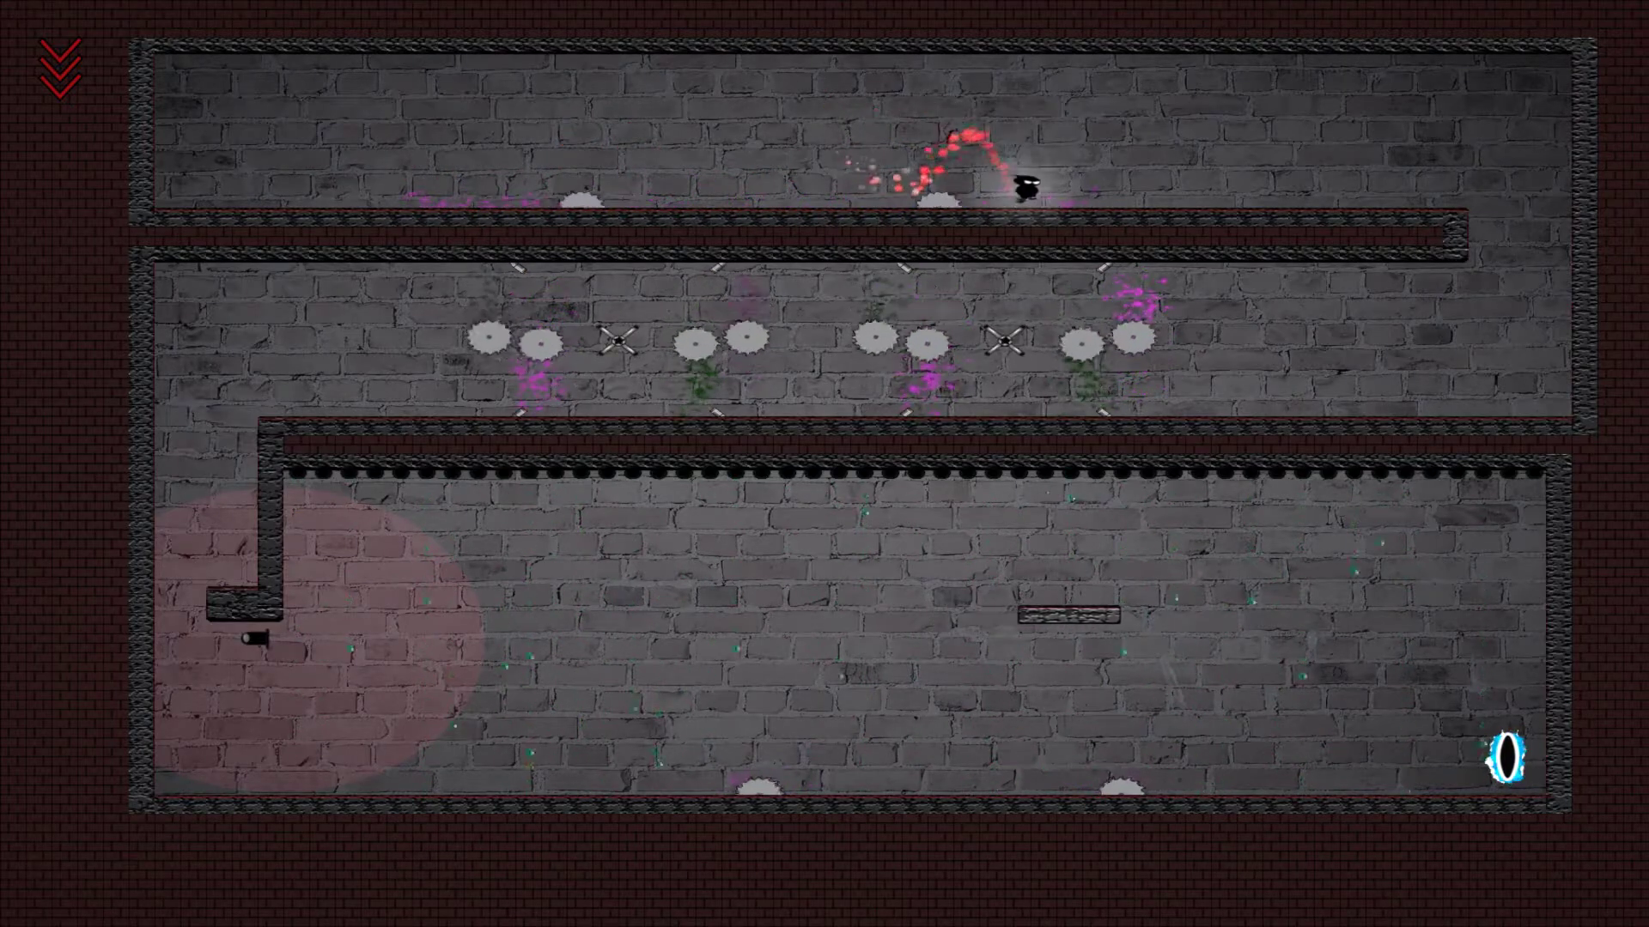
key(Right)
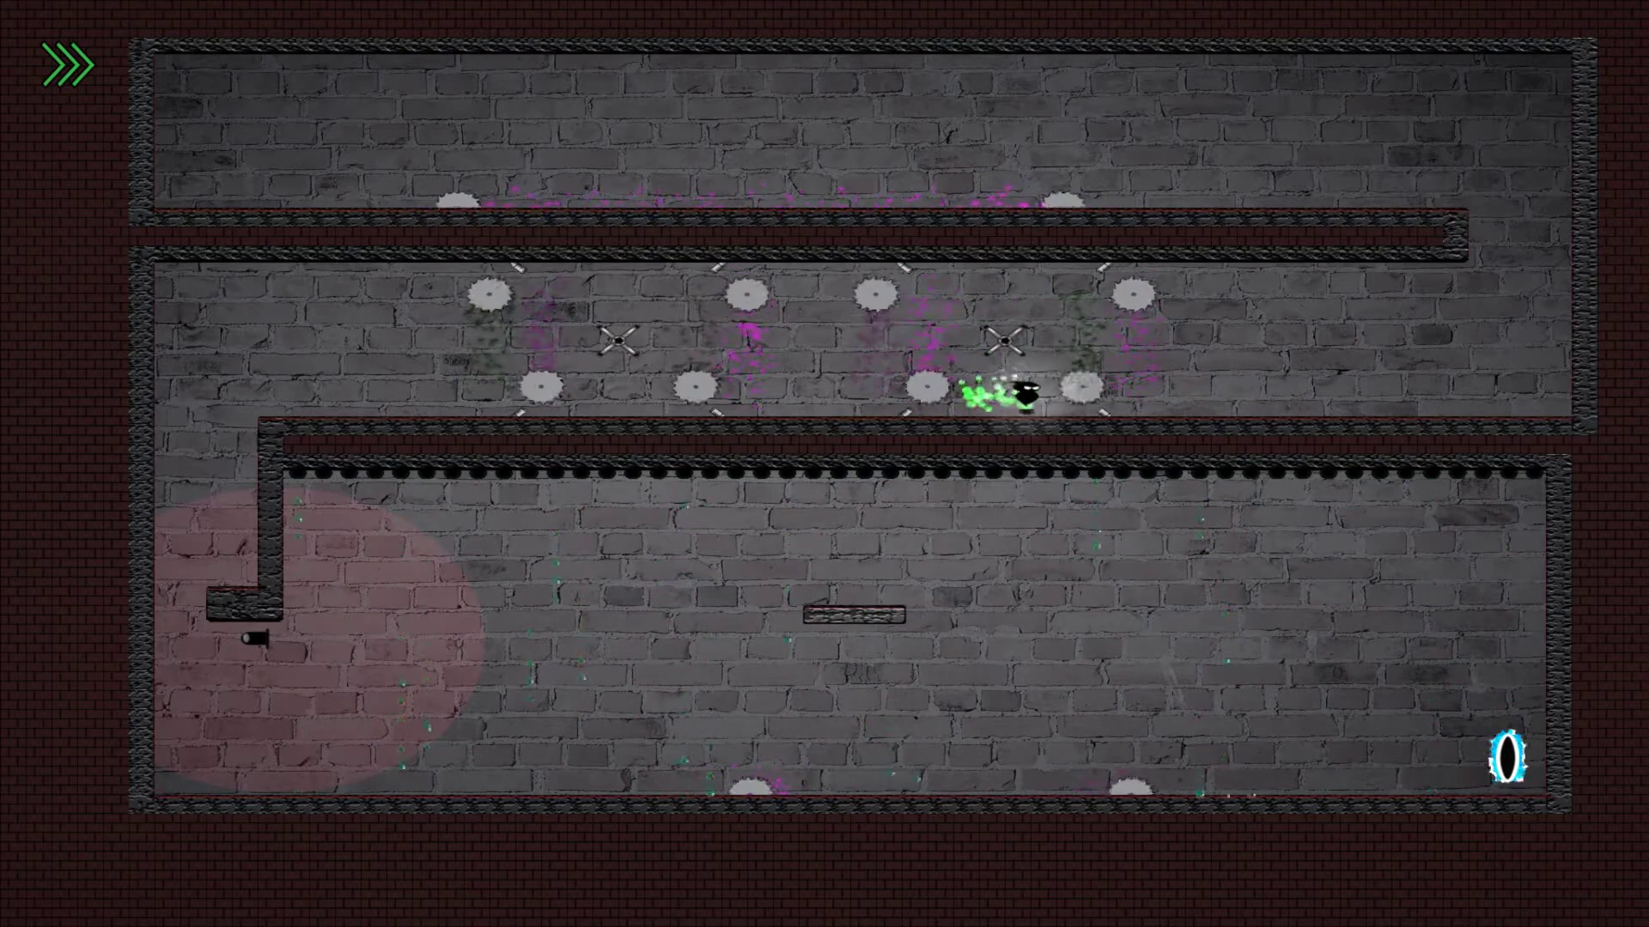
key(left)
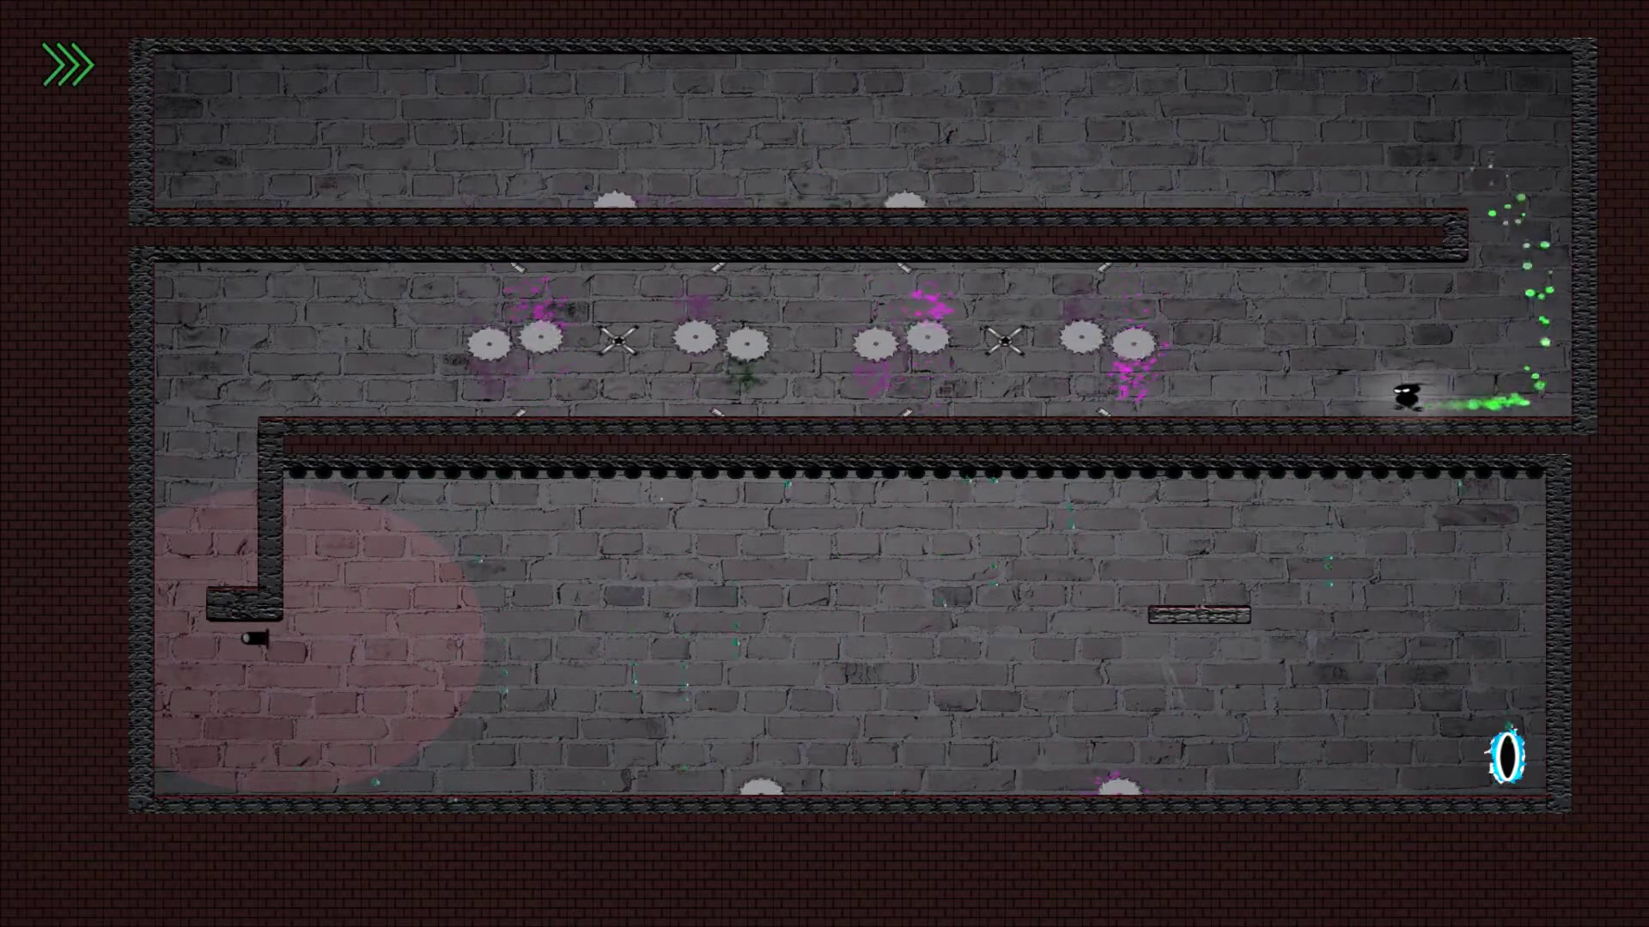
- Steer the hero past the spinning saw rows and along the top corridor to finish the level
key(Left)
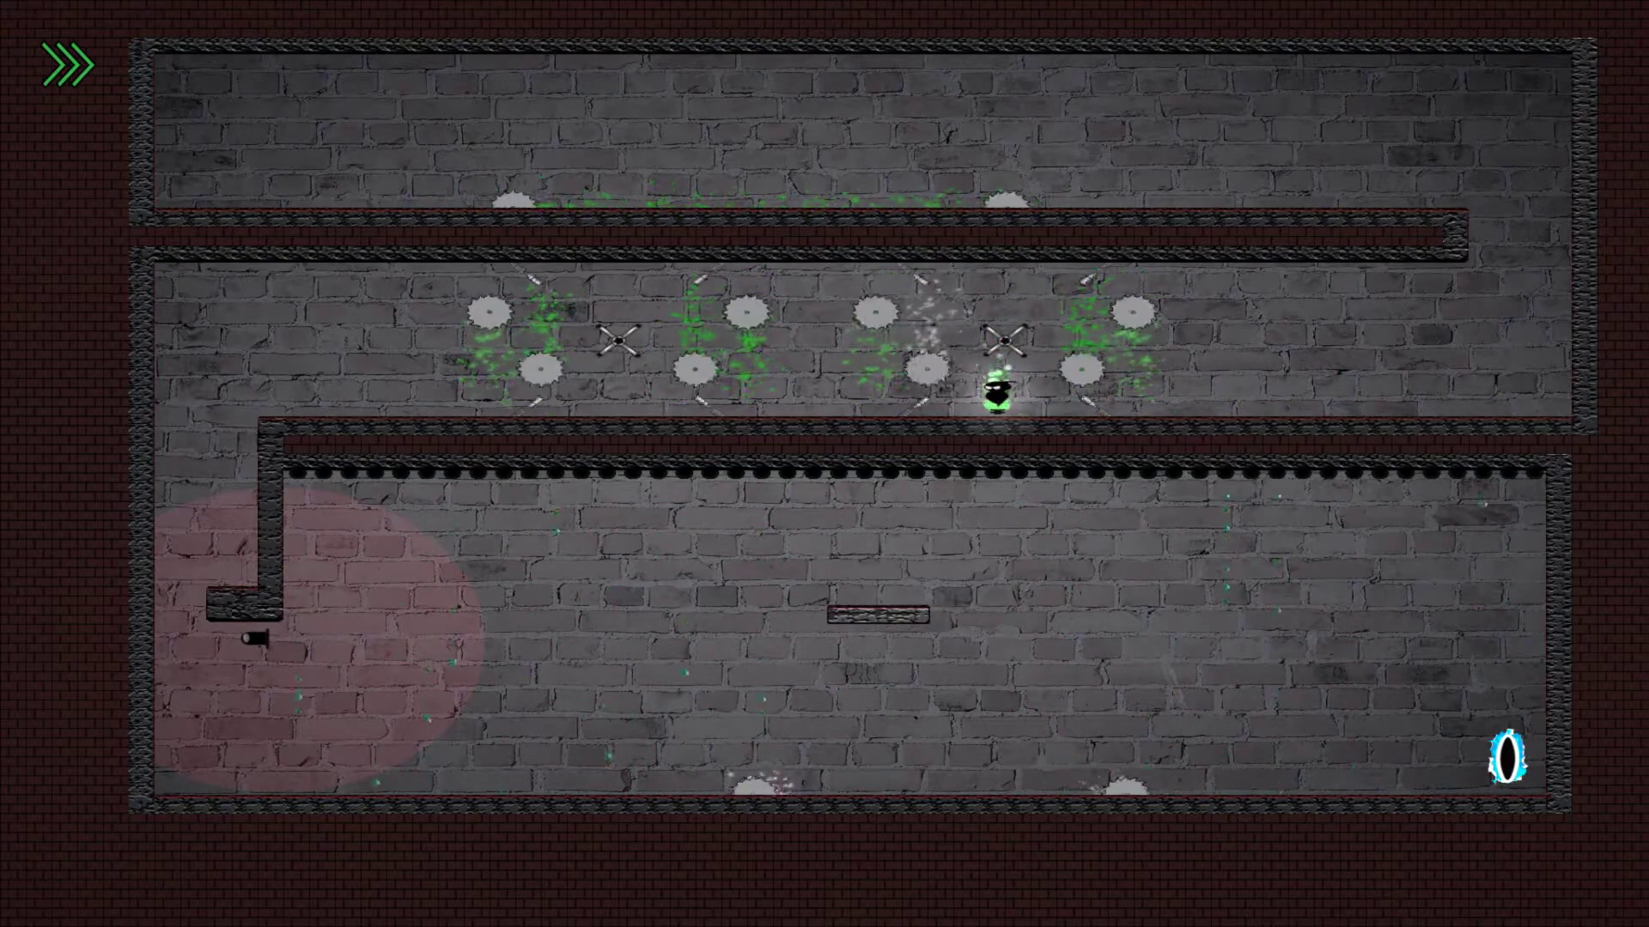
key(Left)
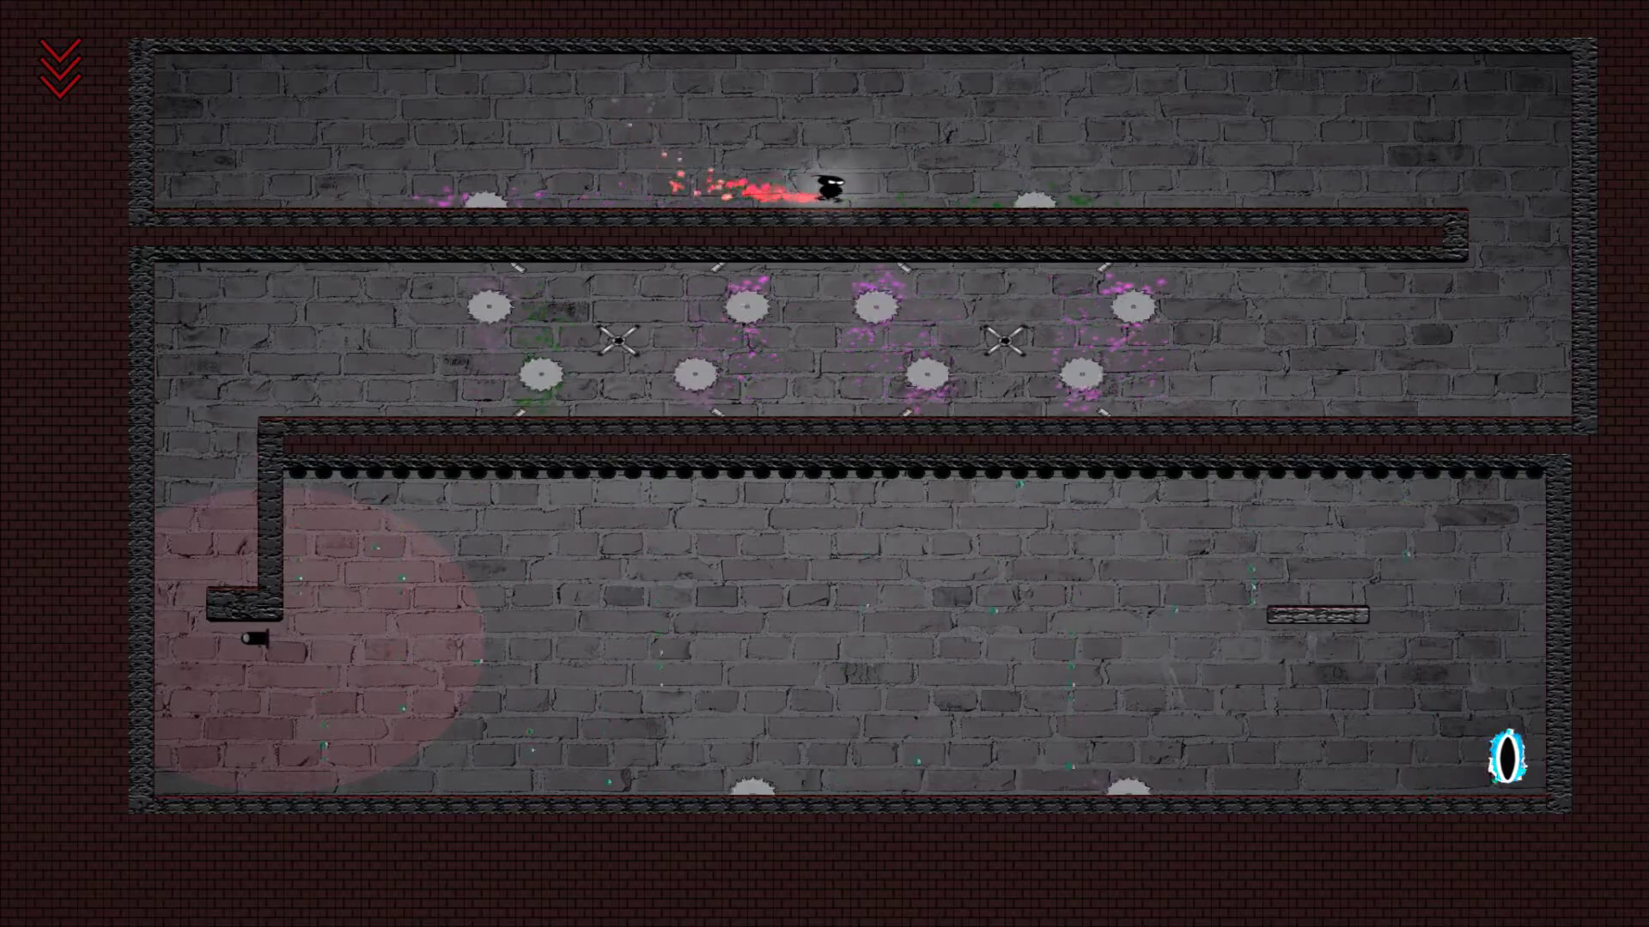
key(Right)
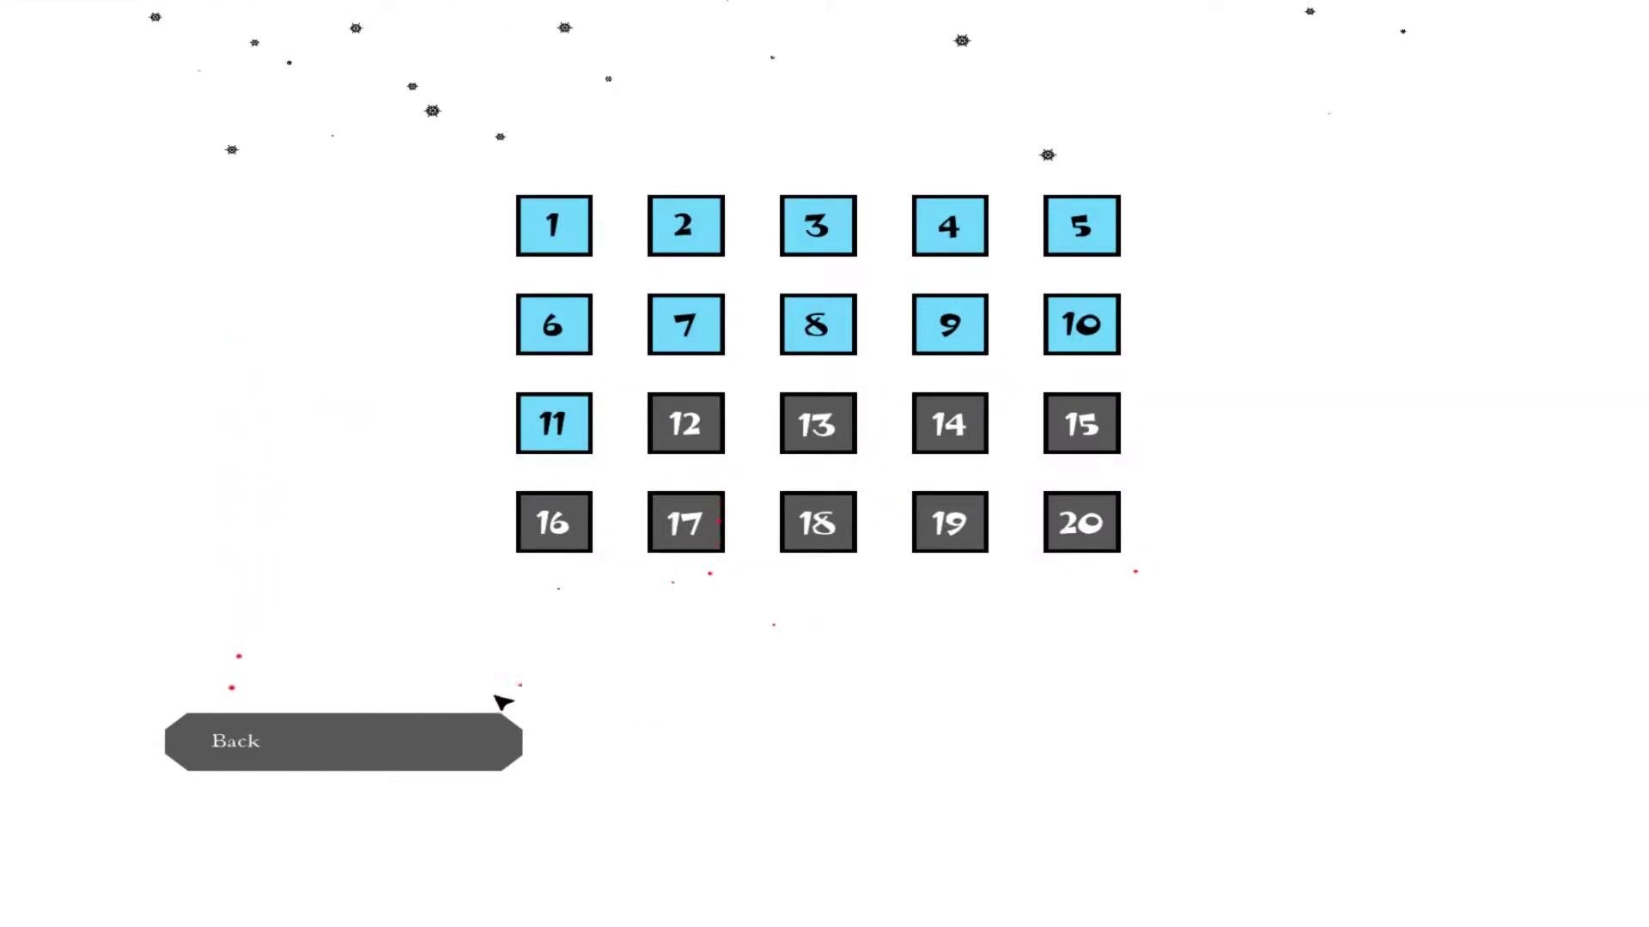
- Launch an unlocked level from the level select grid
click(341, 741)
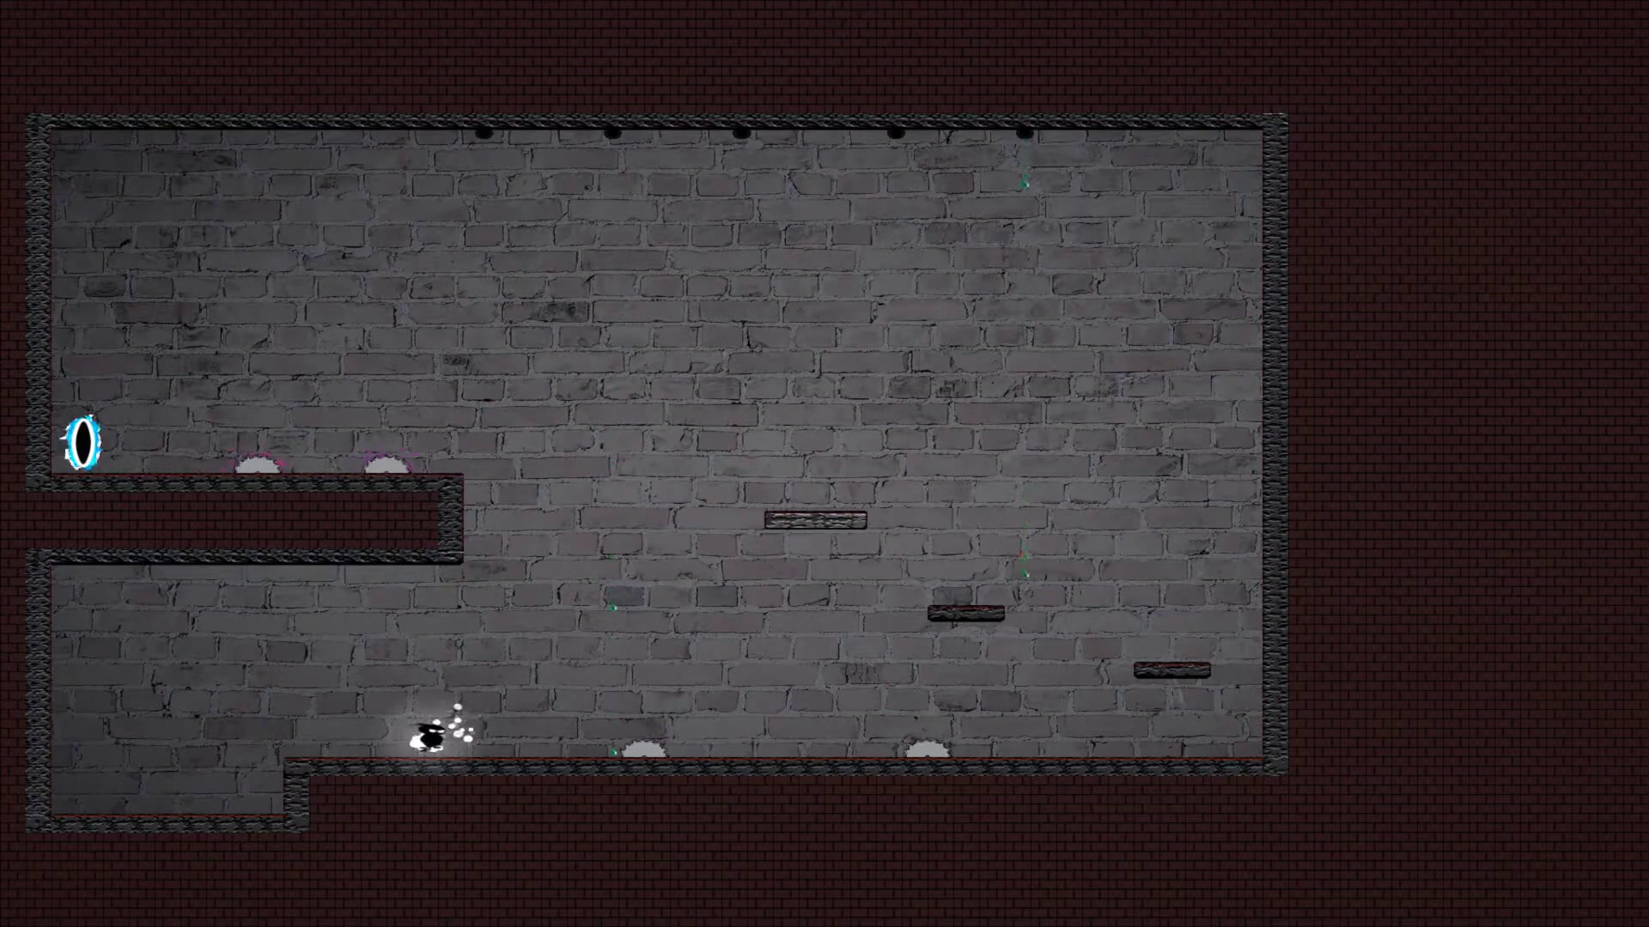
- Move the hero across the brick room floor toward the upper-left portal
key(Right)
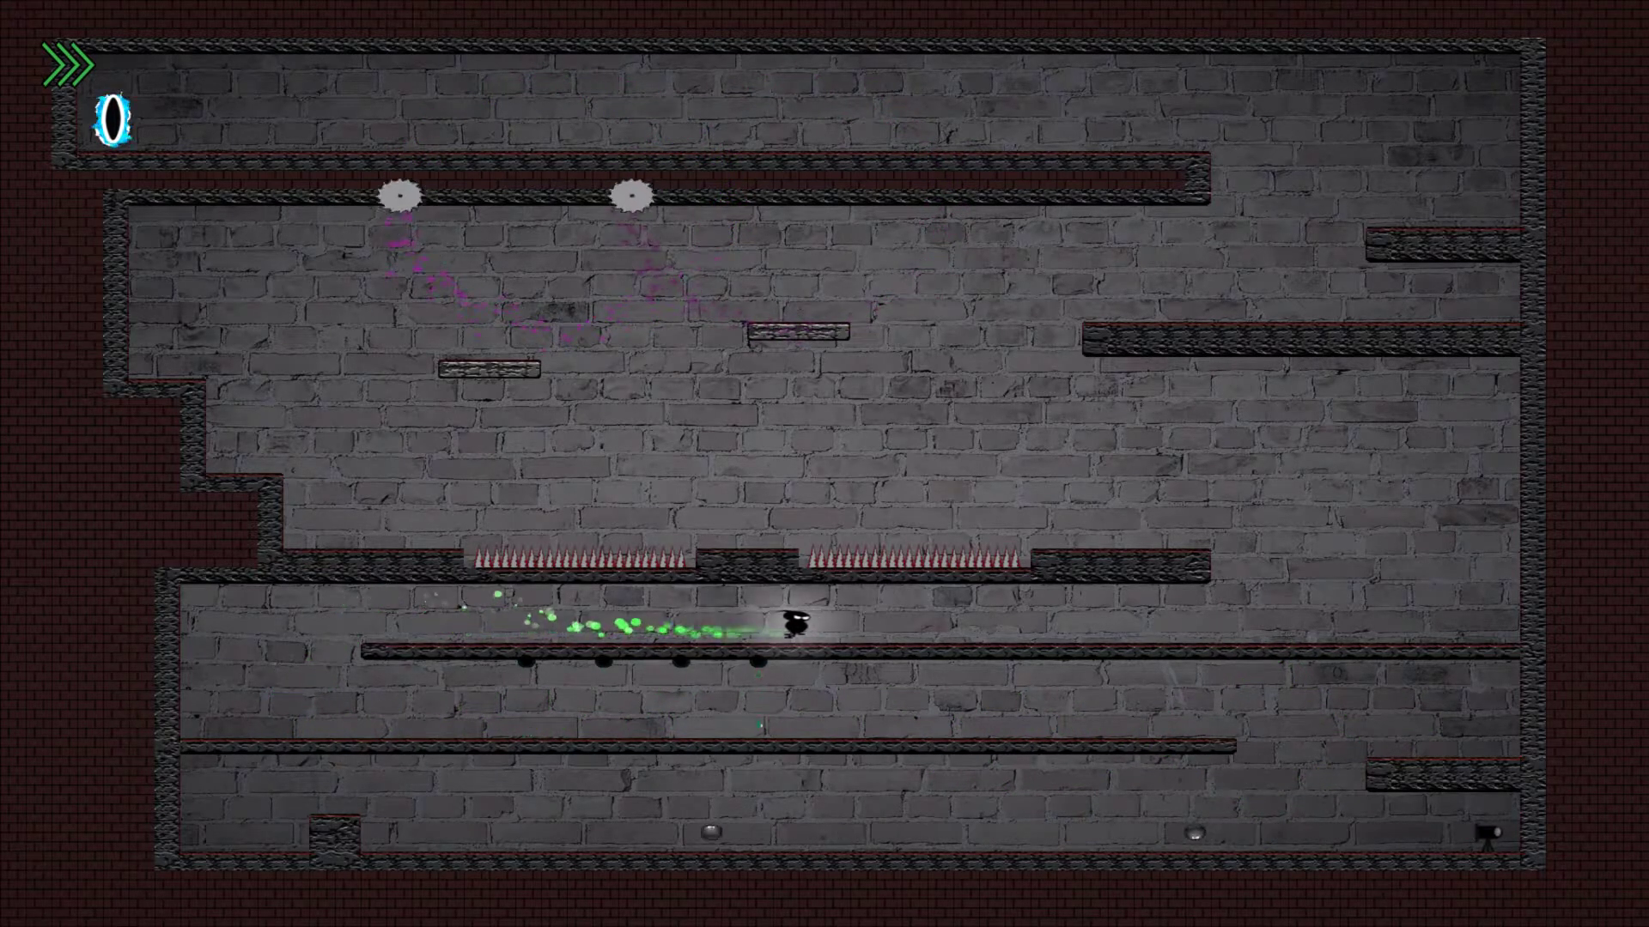
- Run along the middle ledge and climb onto the small upper-left ledge below the portal corridor
key(right)
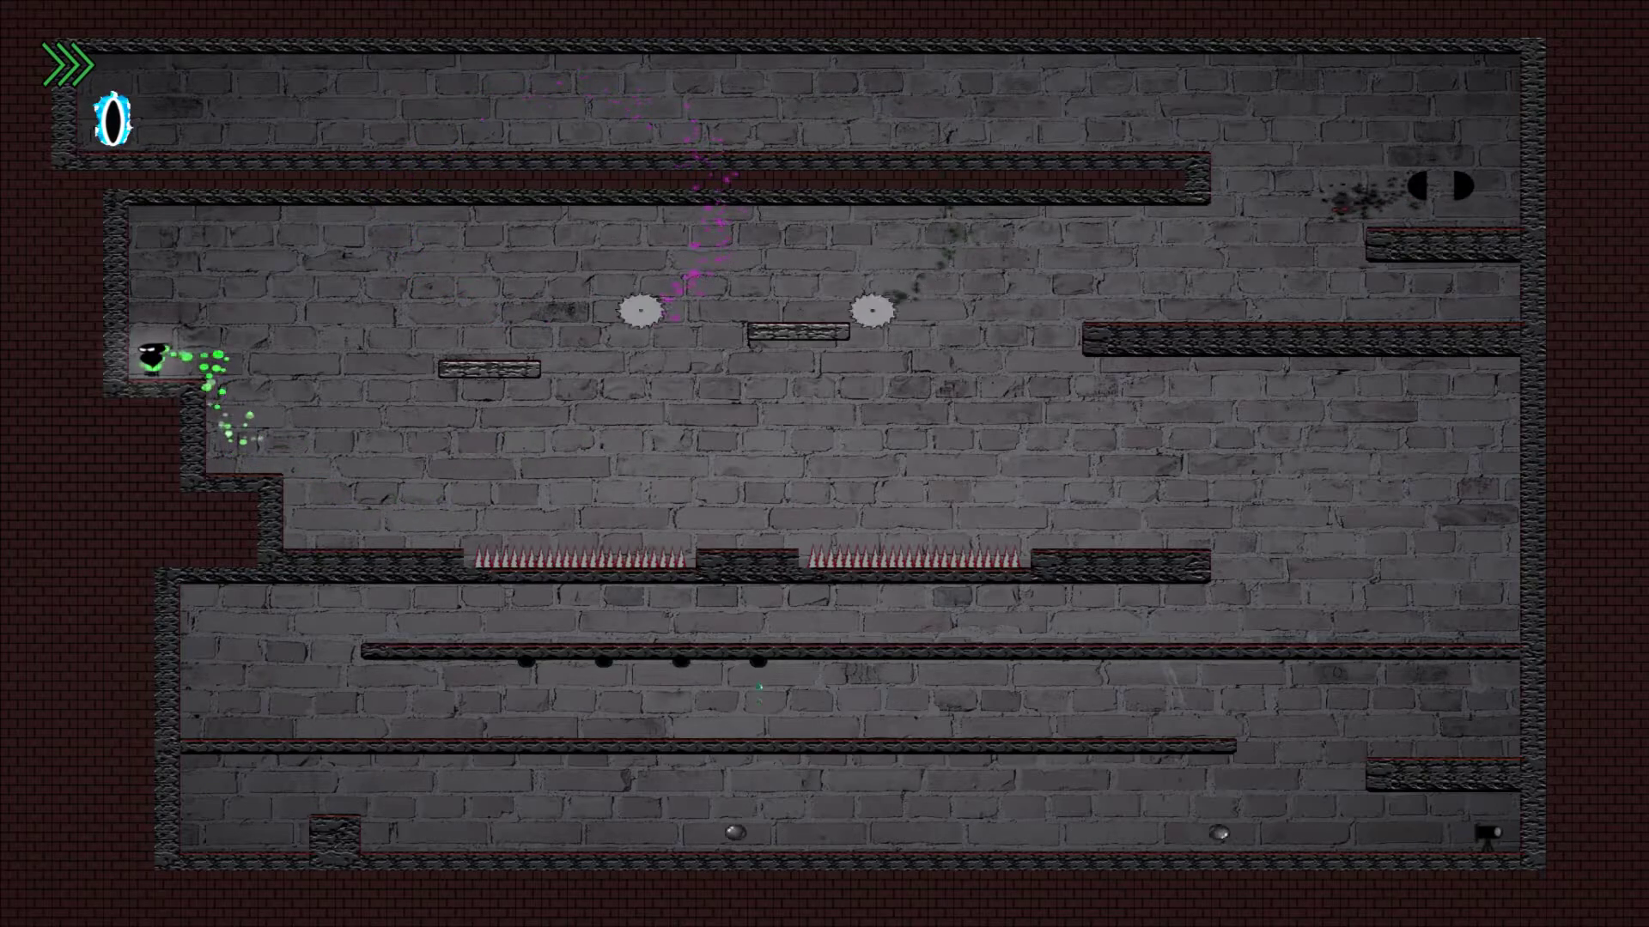
key(right)
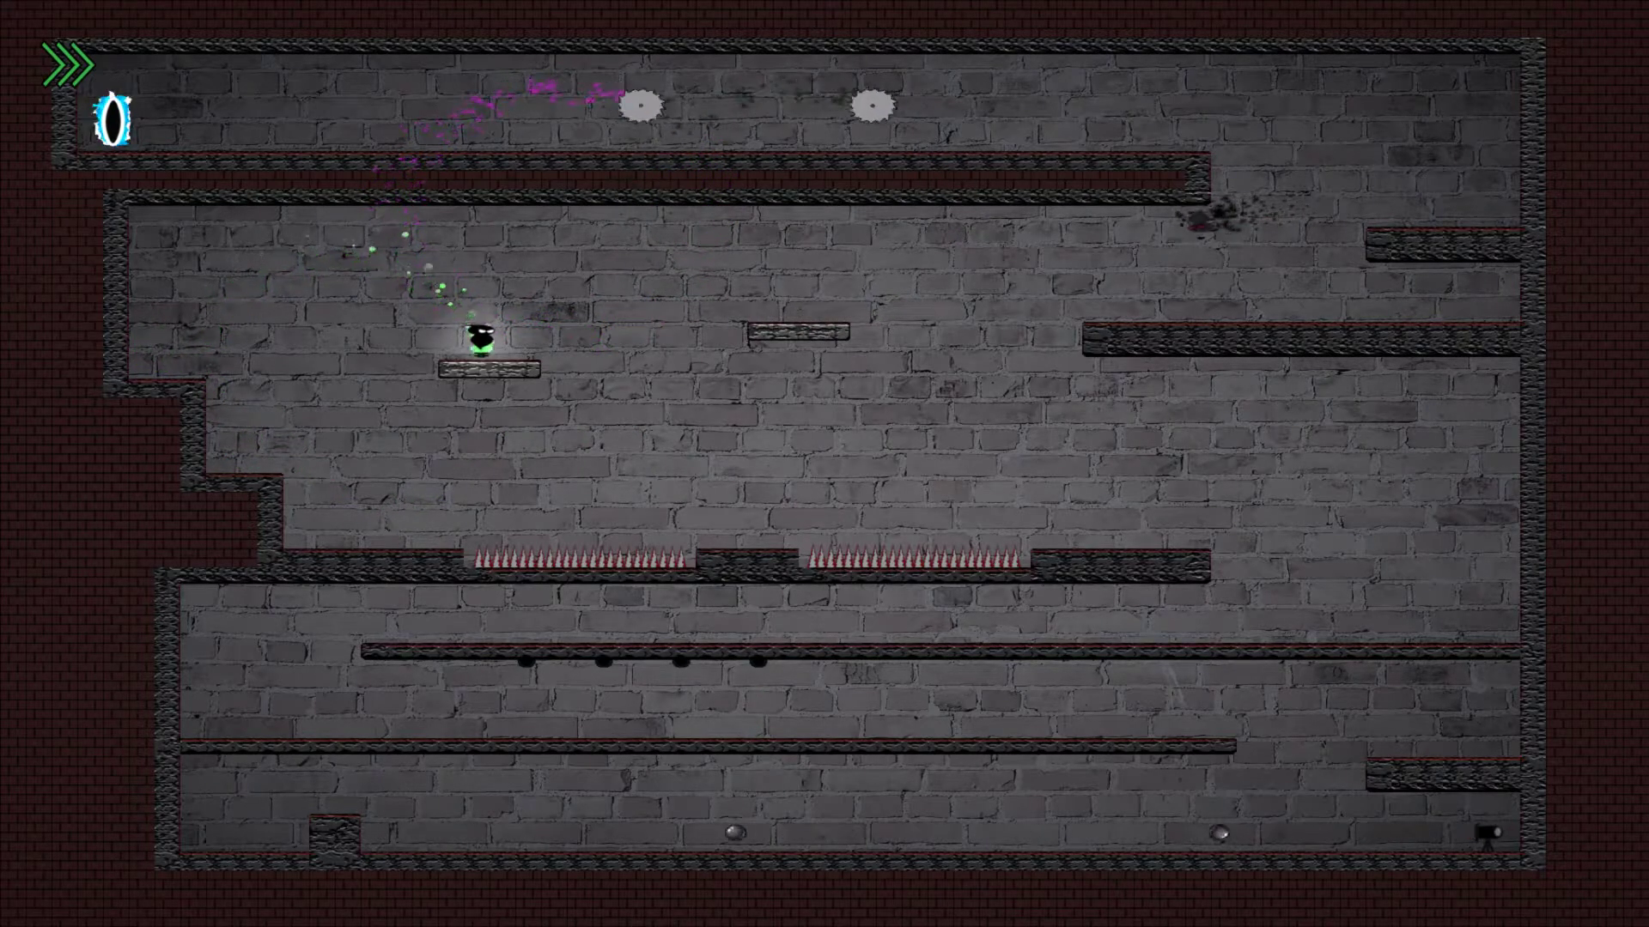